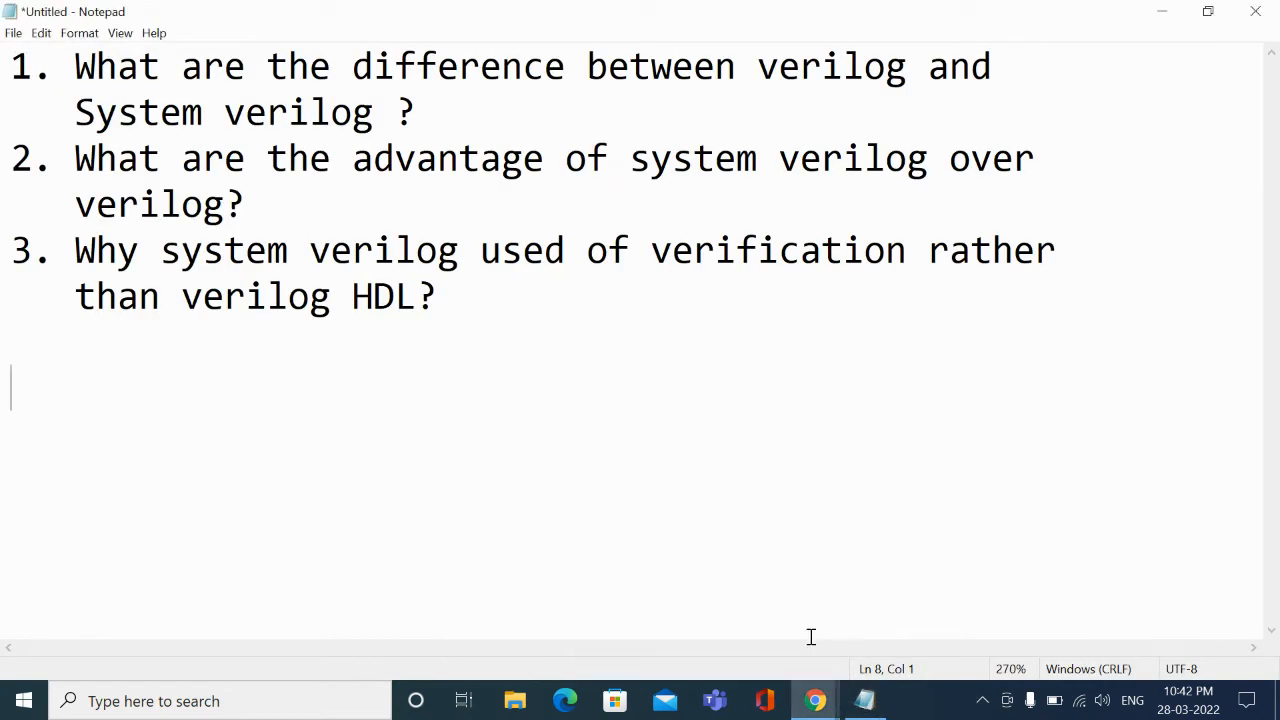
mouse_move(921, 467)
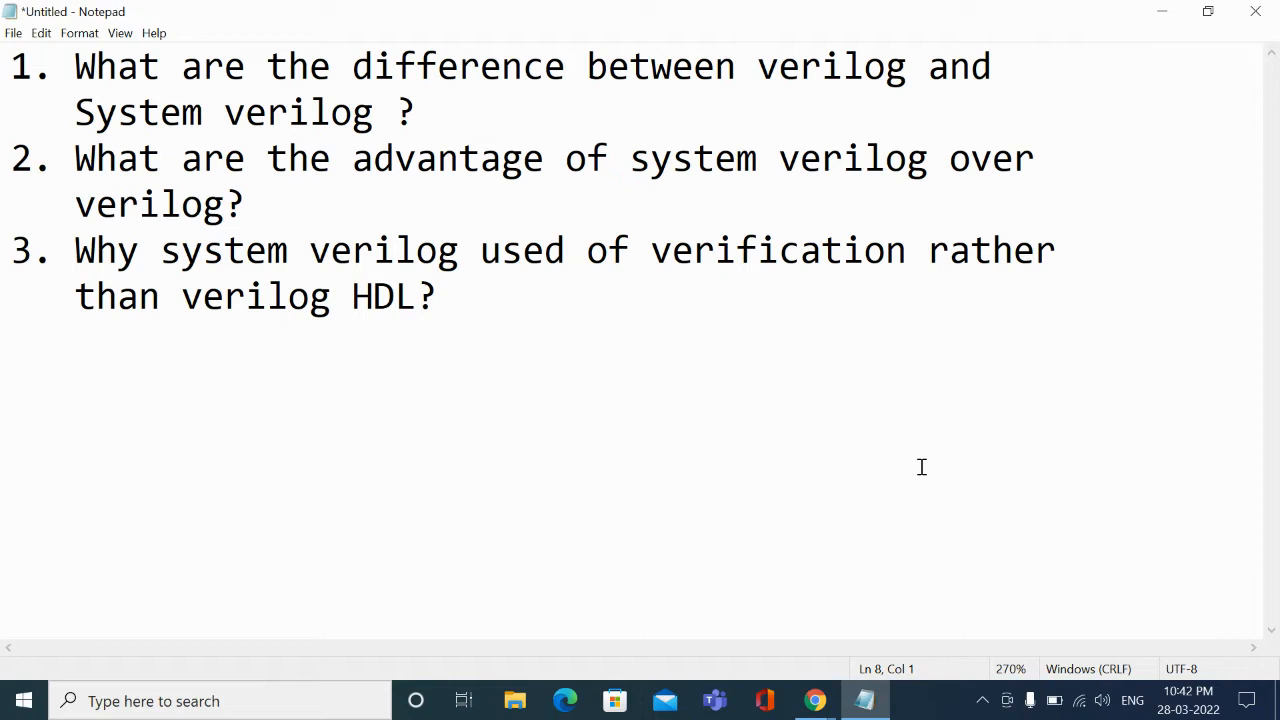
- Type the note 'verilog - hardware' on a new line below the three questions
left_click(10, 388)
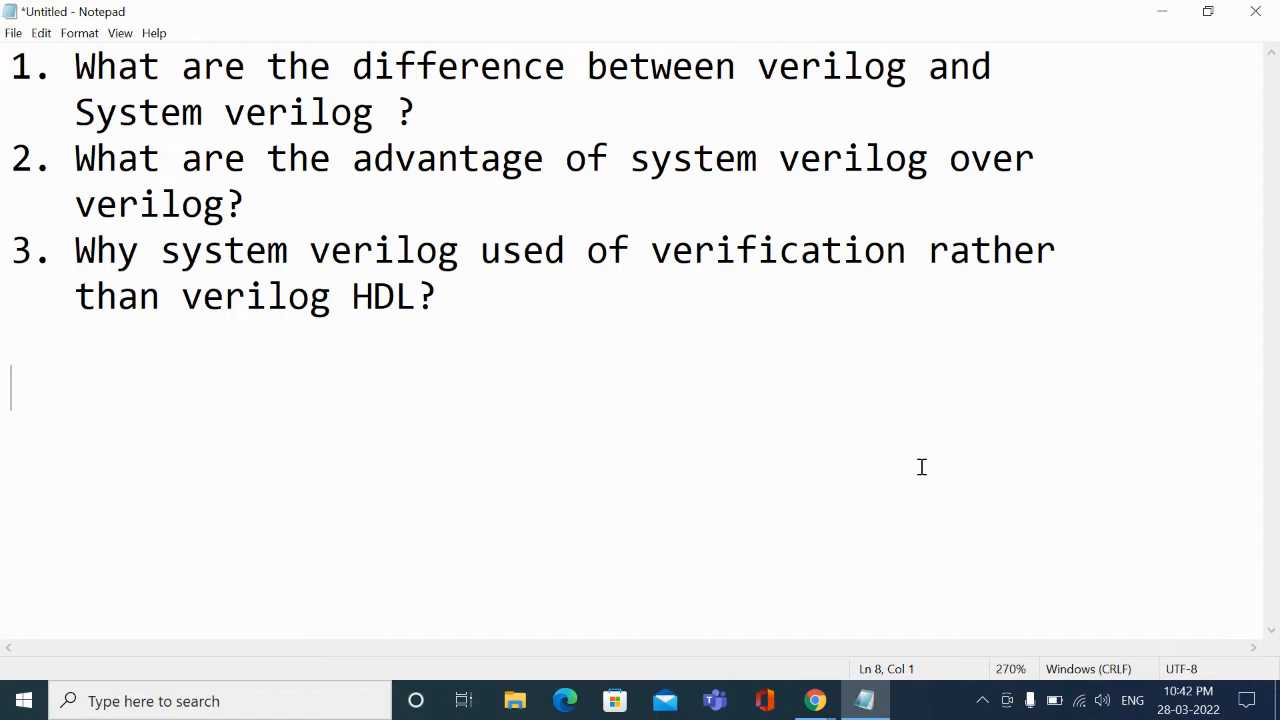
mouse_move(573, 482)
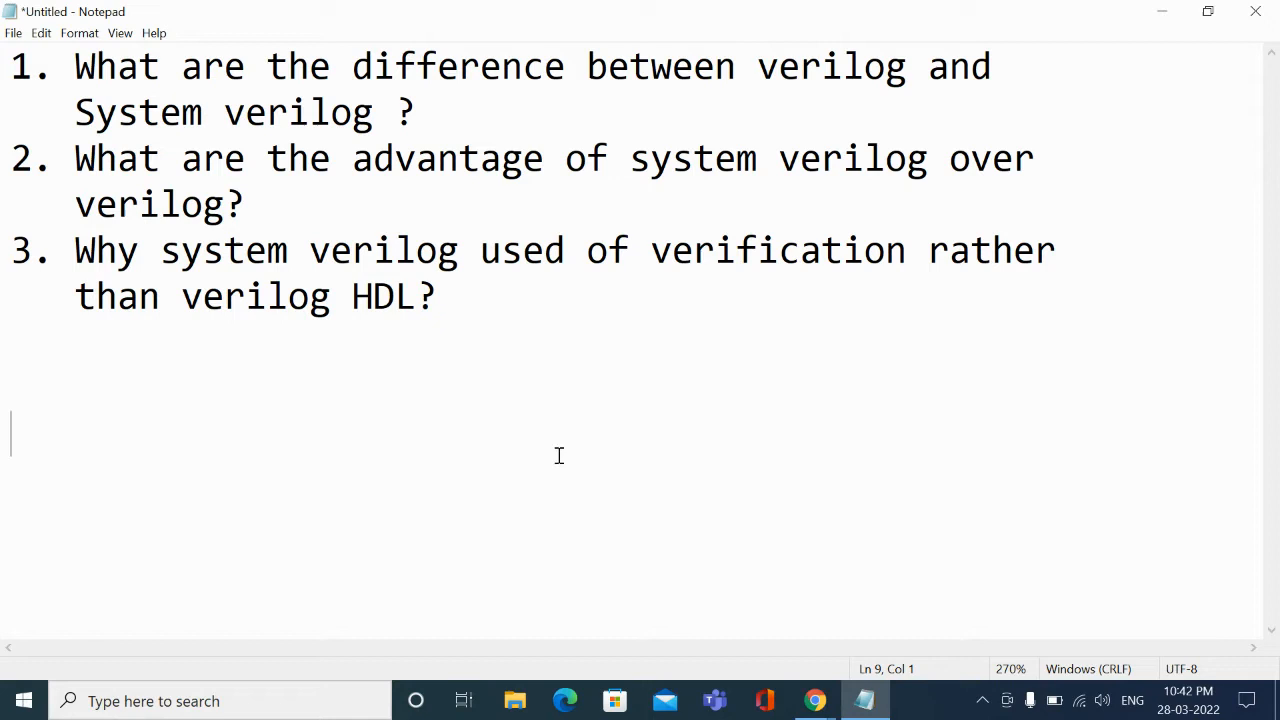
type("veri")
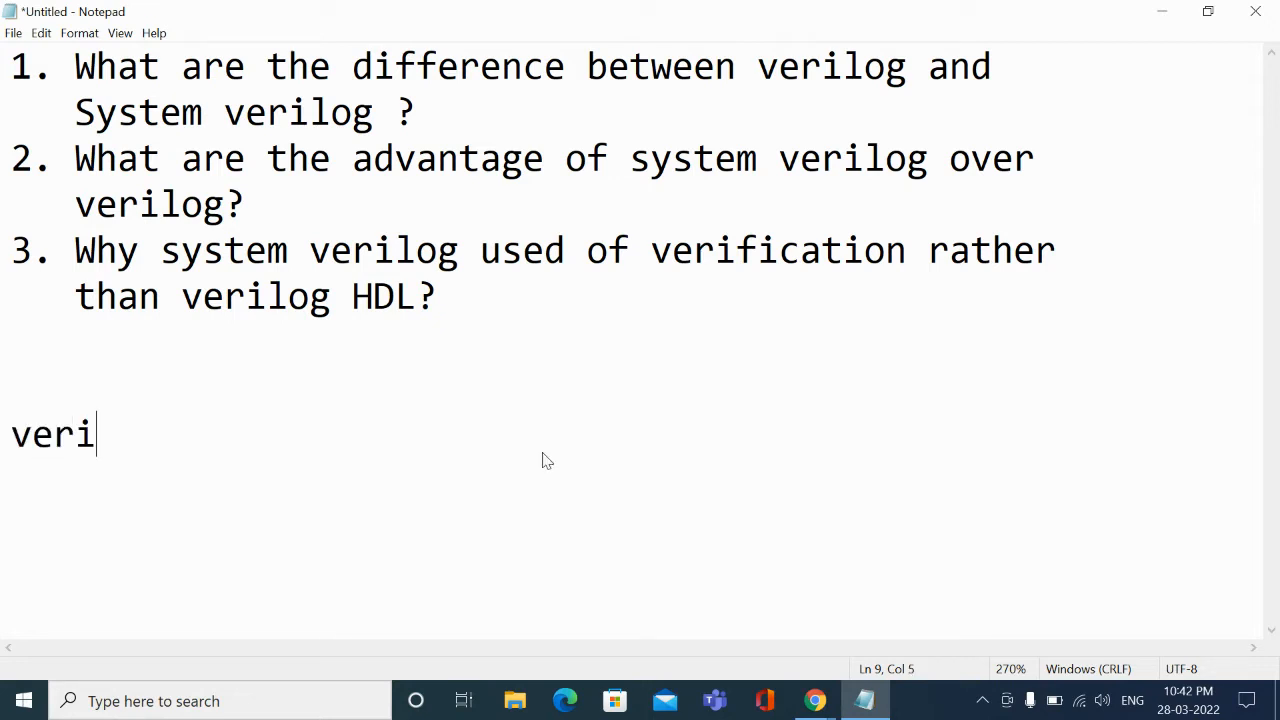
type("log")
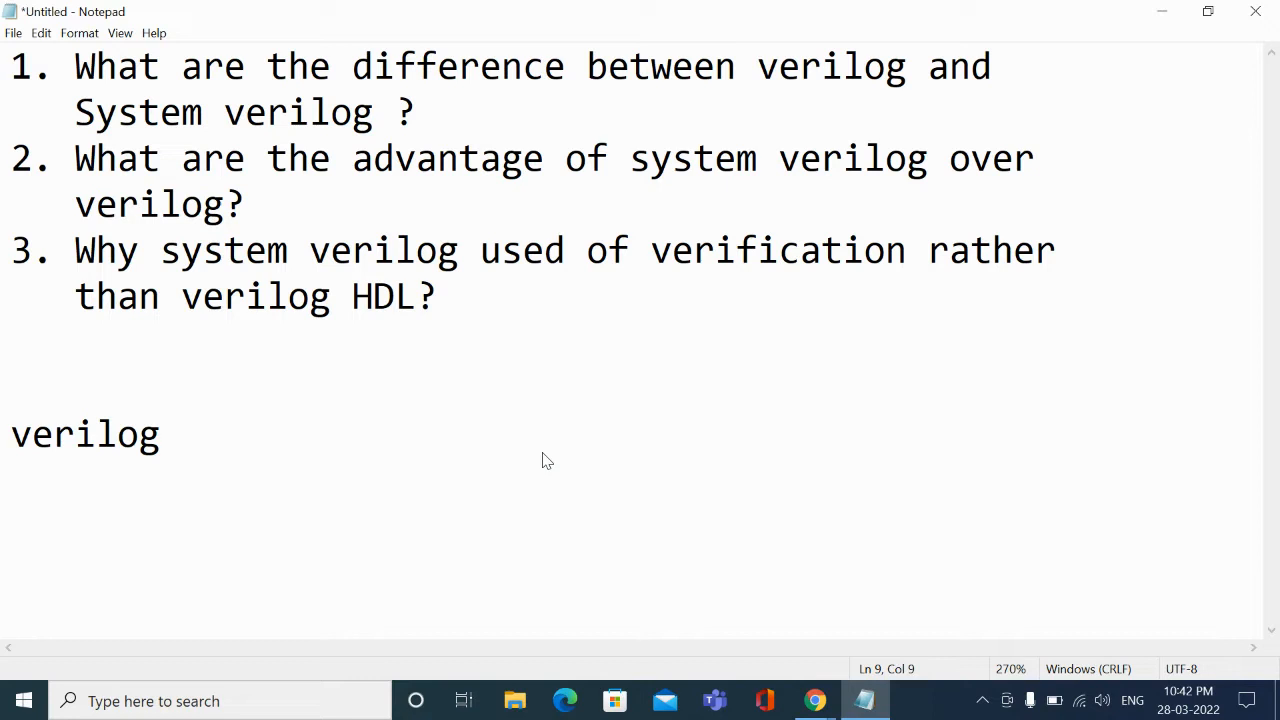
type("-")
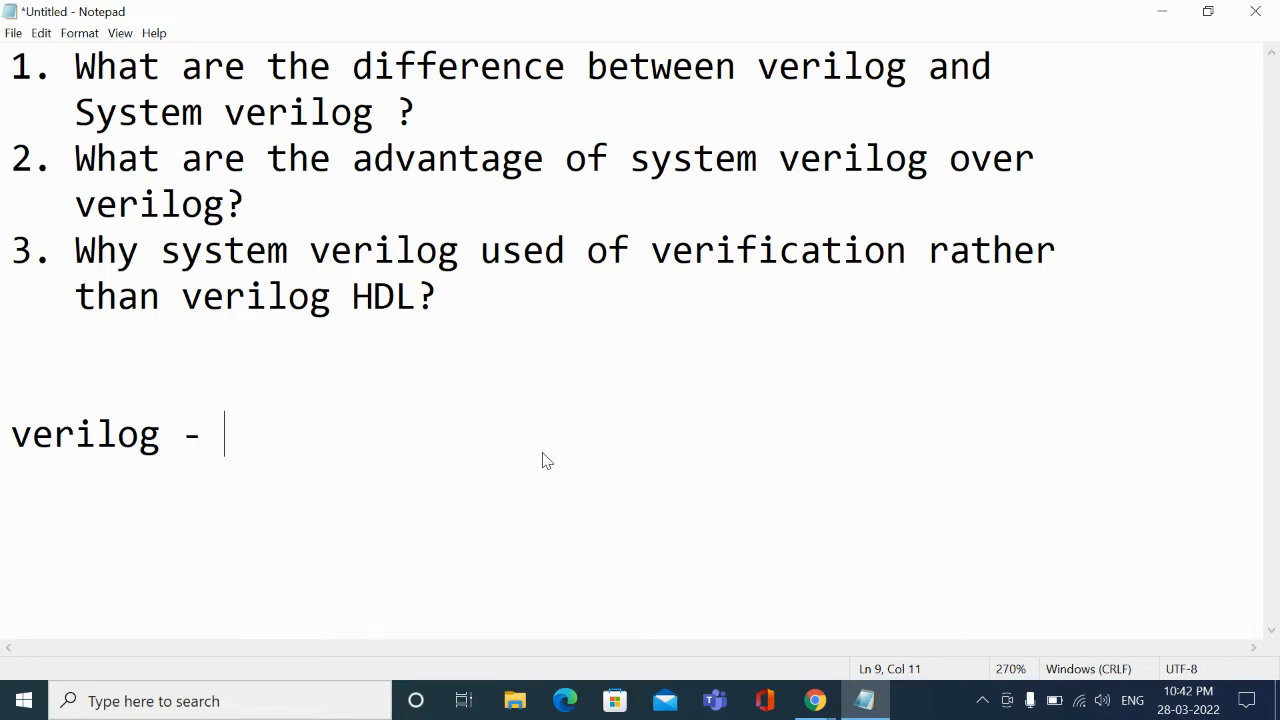
type("hardware")
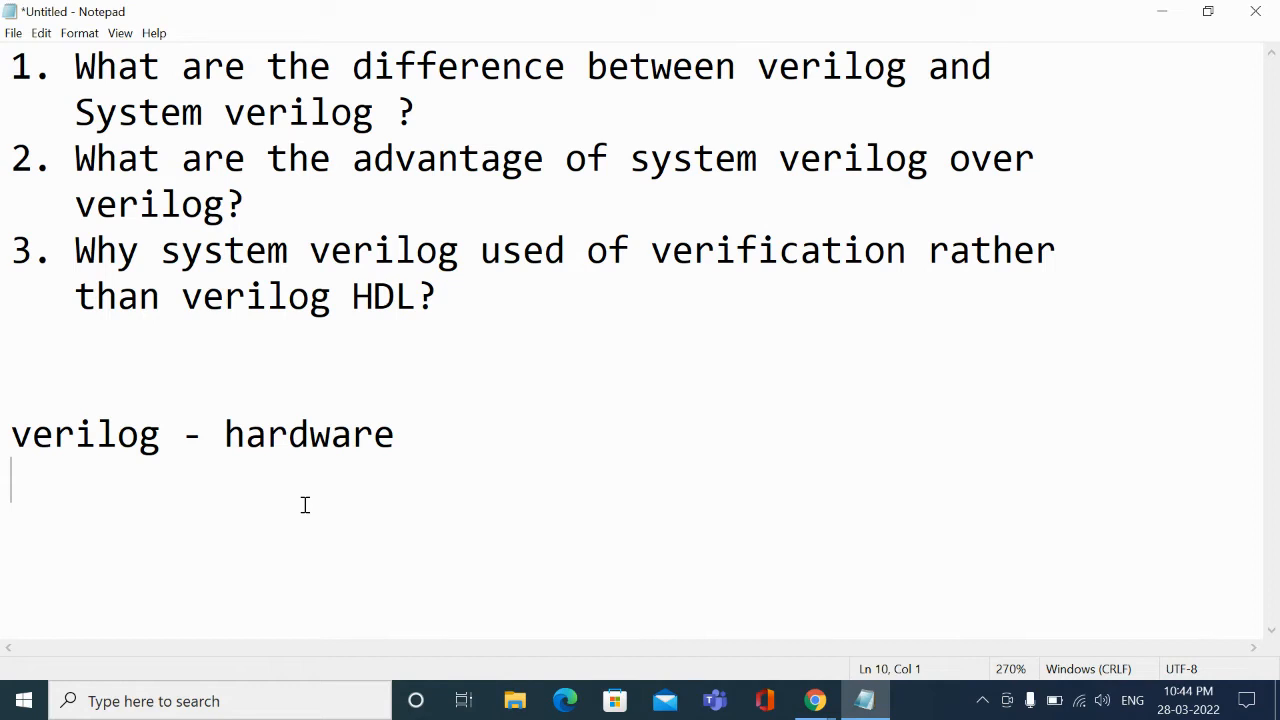
- Type the abbreviations SVD, SVTB and SVA, one per line, under the verilog note
type("S")
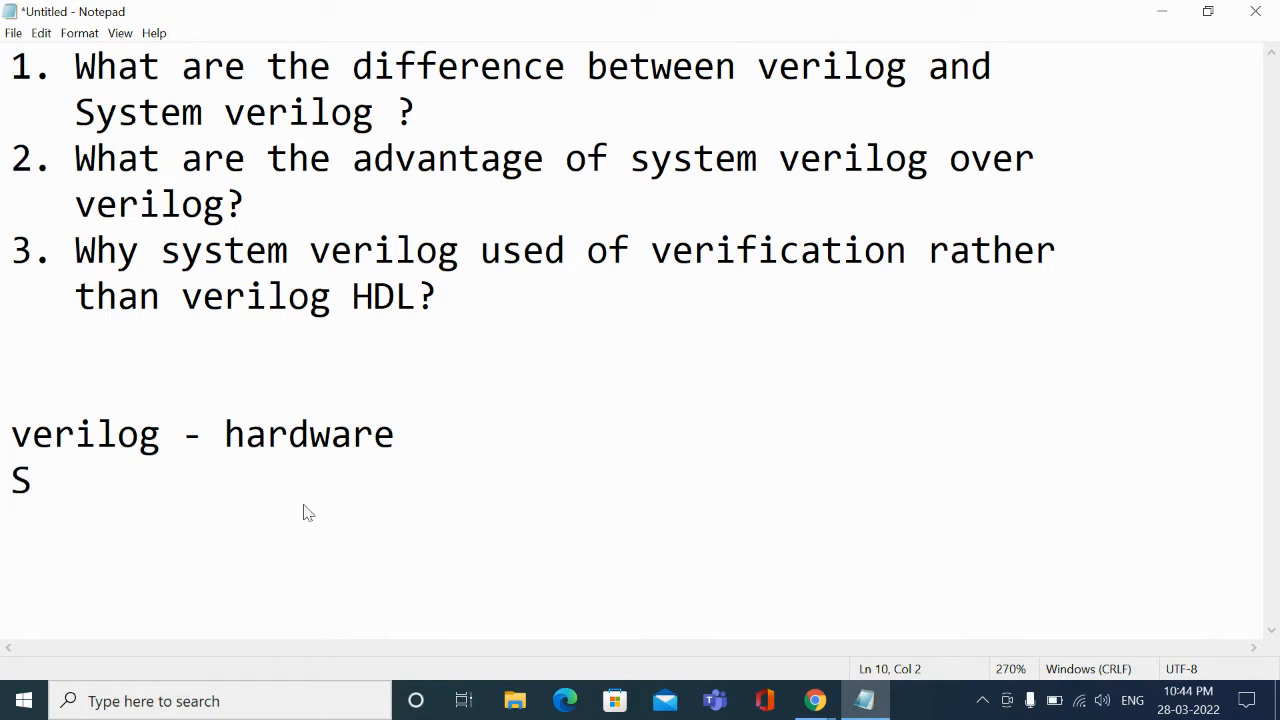
type("VD")
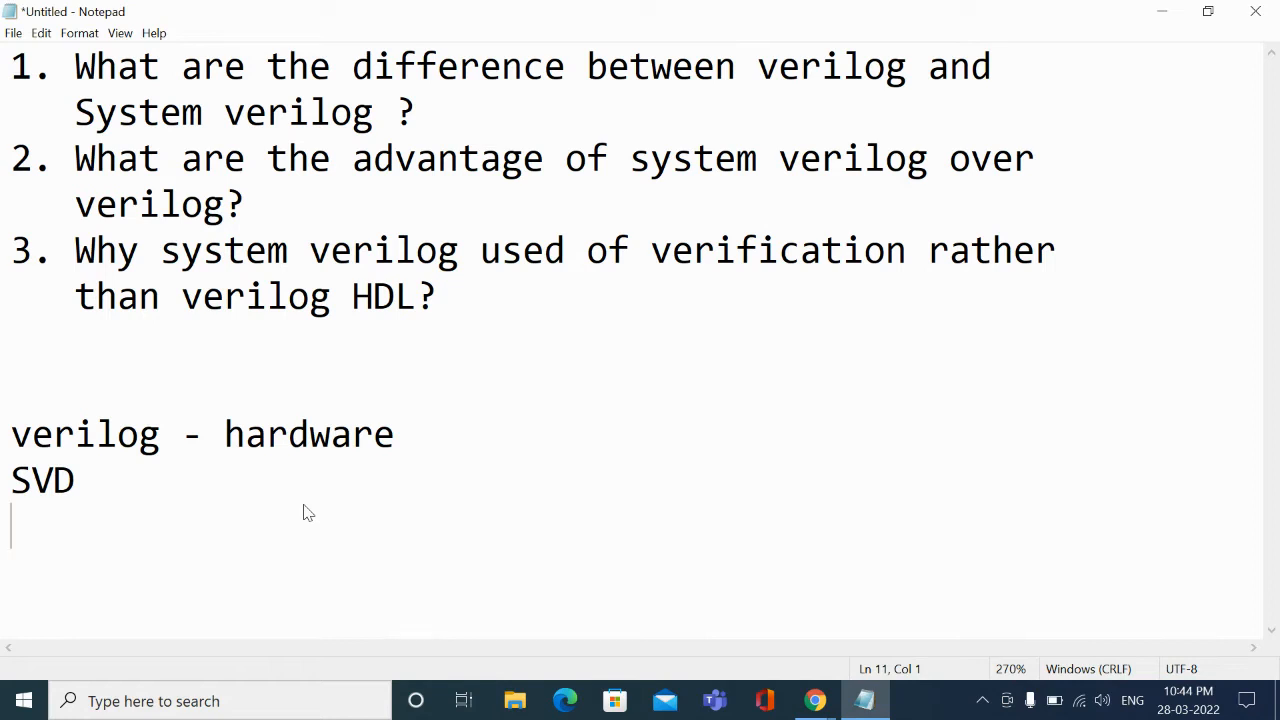
type("SVT")
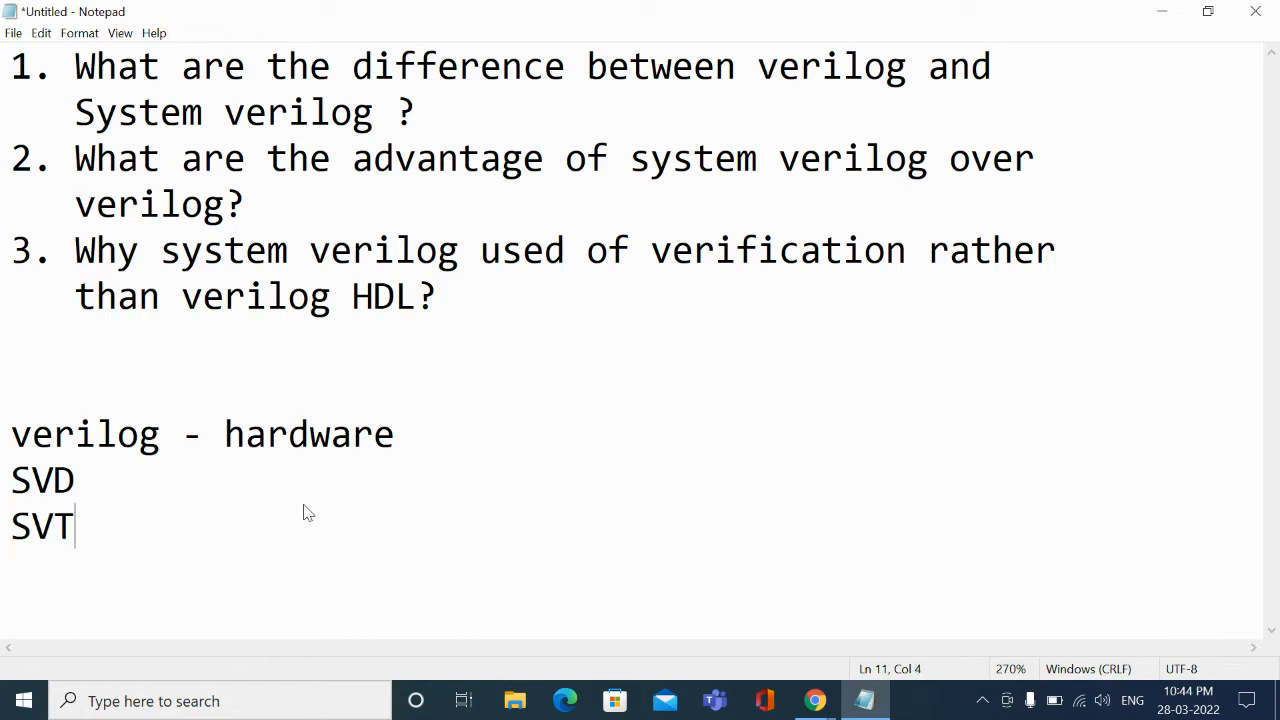
type("B")
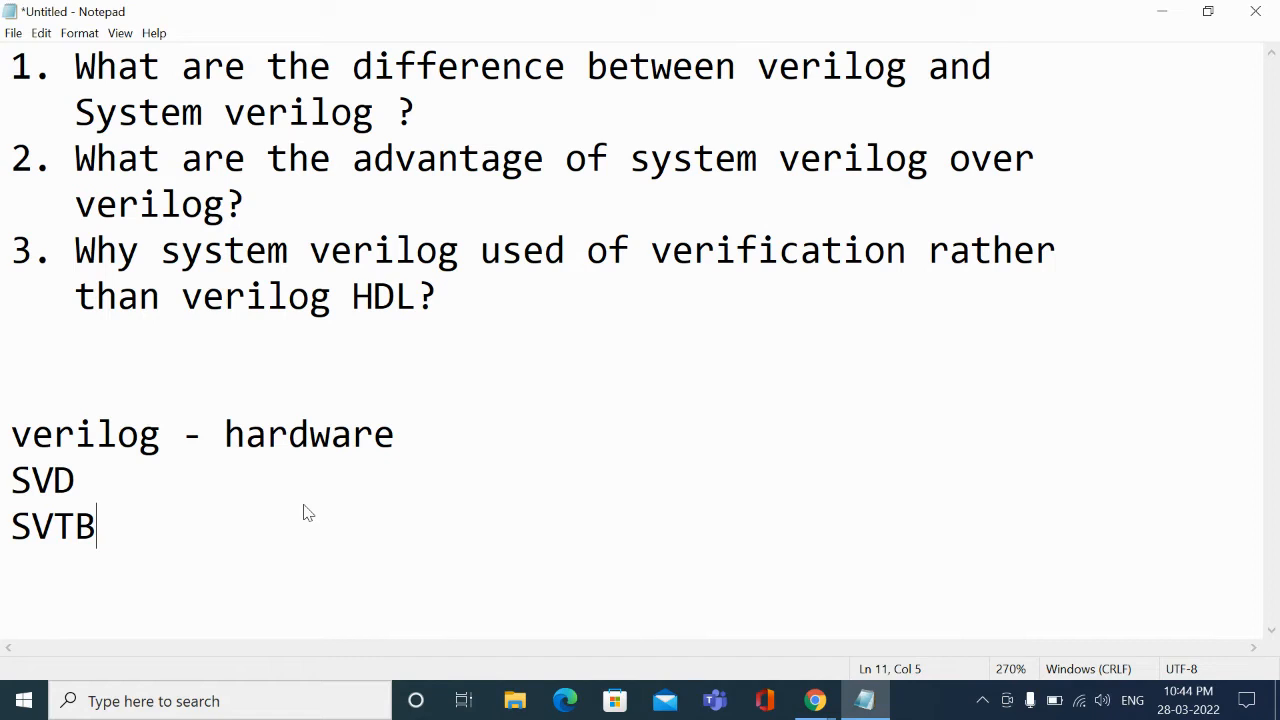
key("Return")
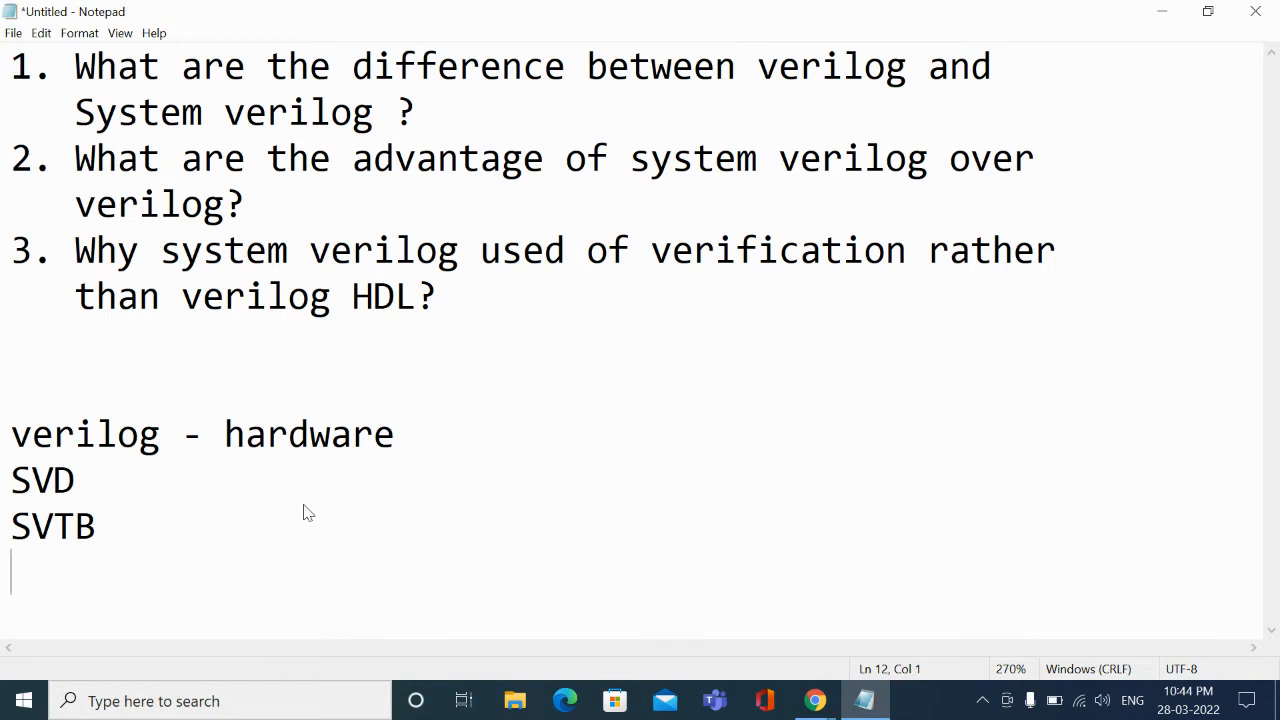
type("SB")
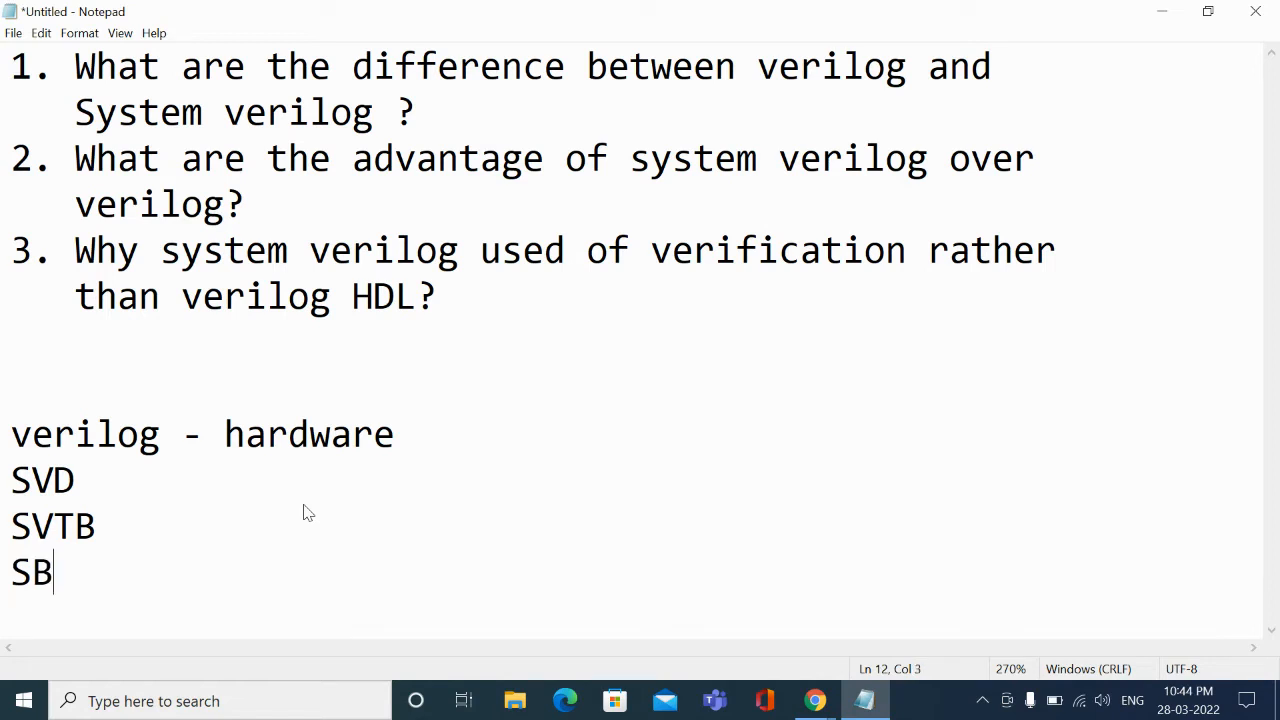
type("A")
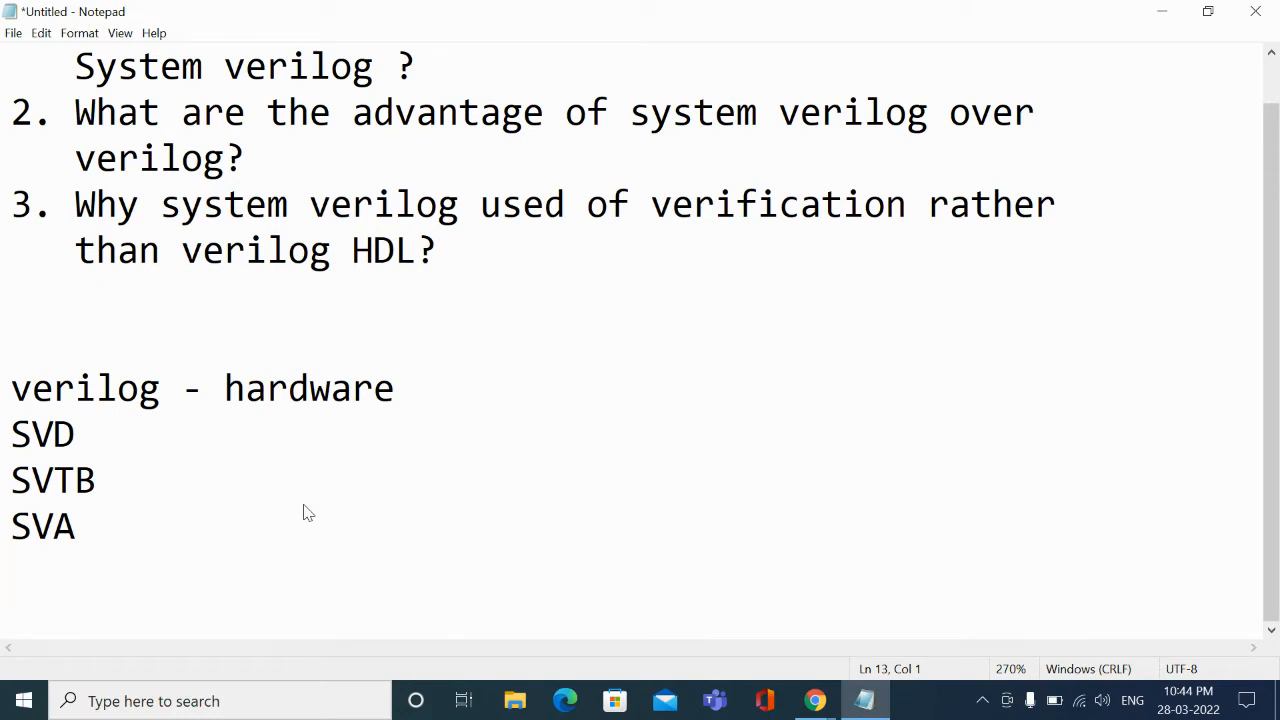
- Add SVDPI and SVAPI as two more abbreviation lines after SVA
type("SVDPI")
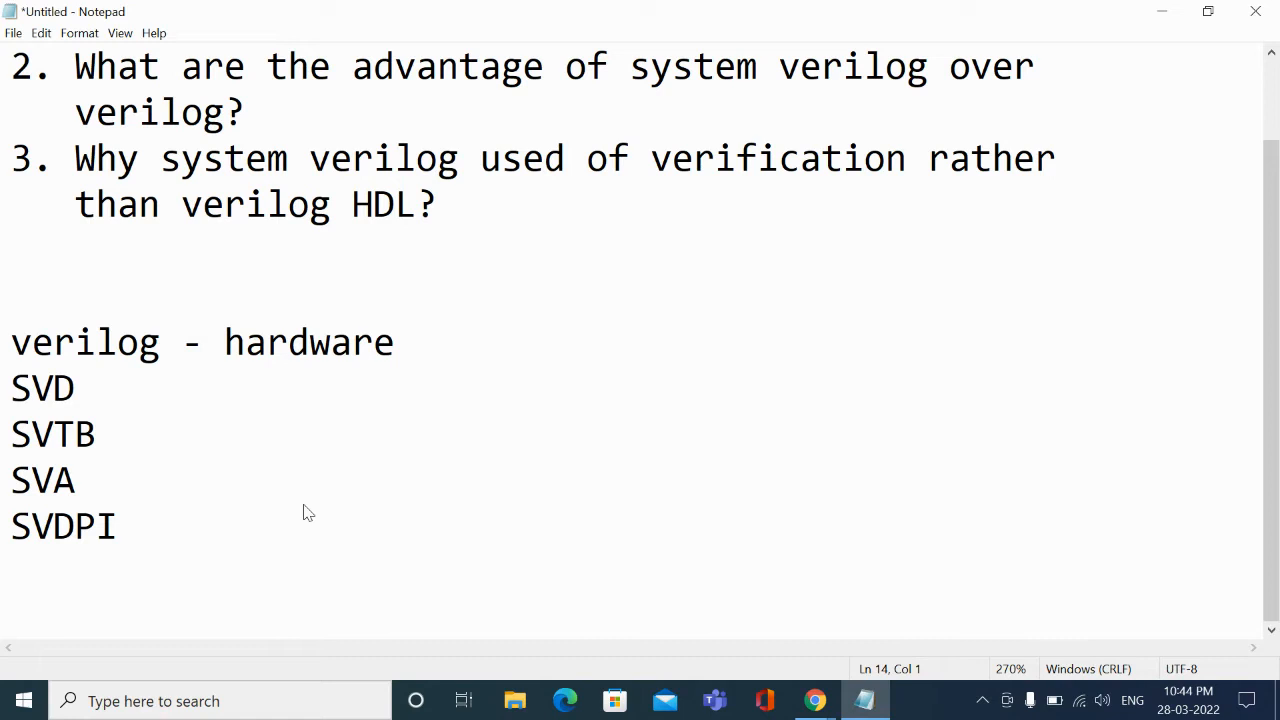
type("SV")
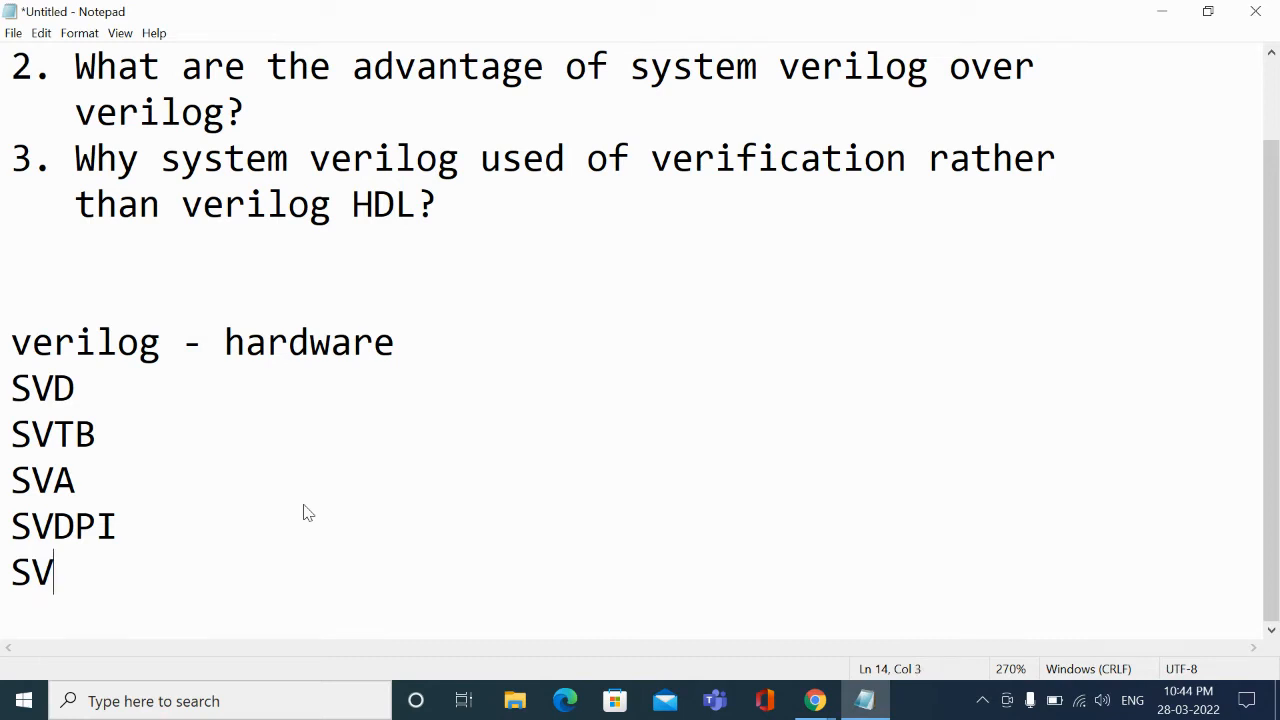
type("A")
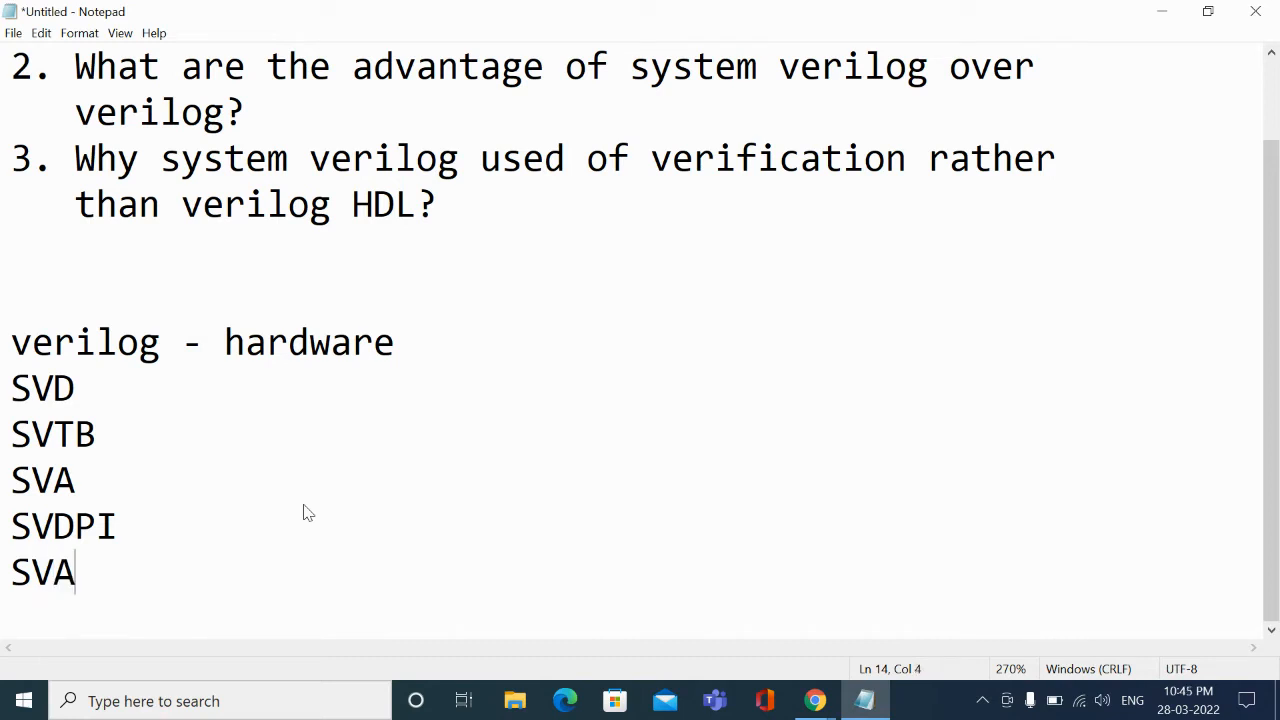
type("PI")
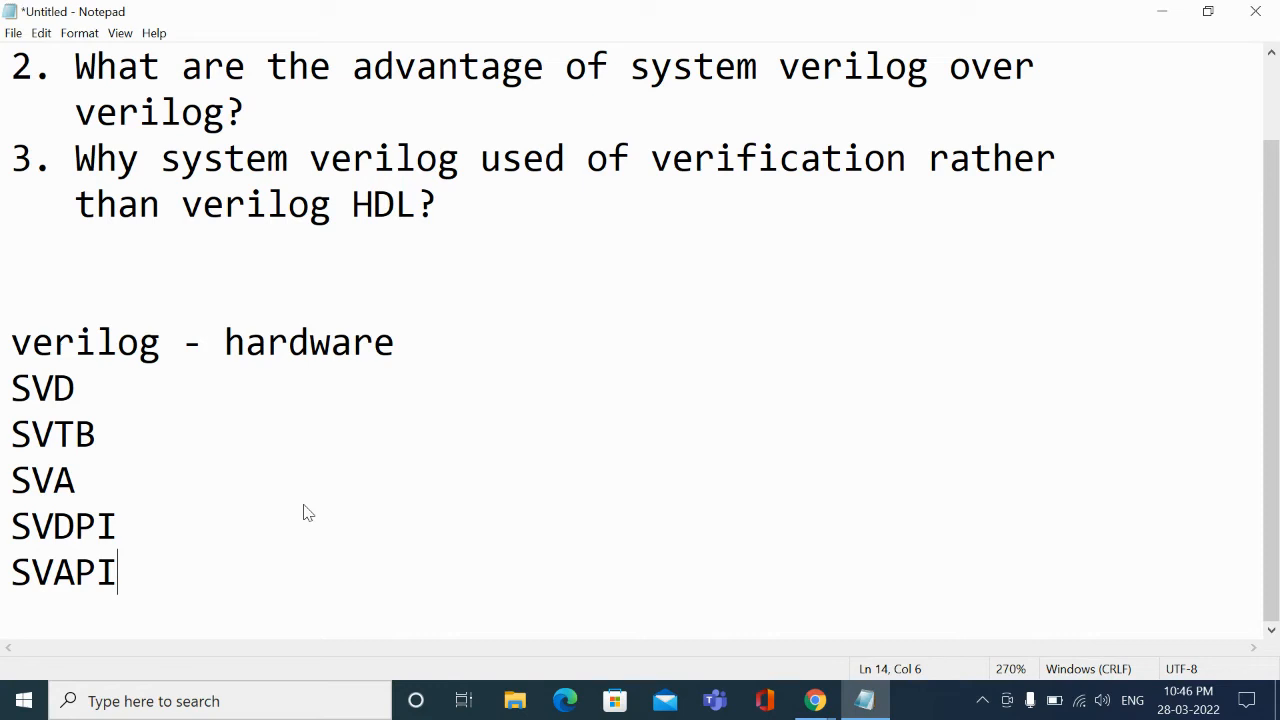
mouse_move(305, 505)
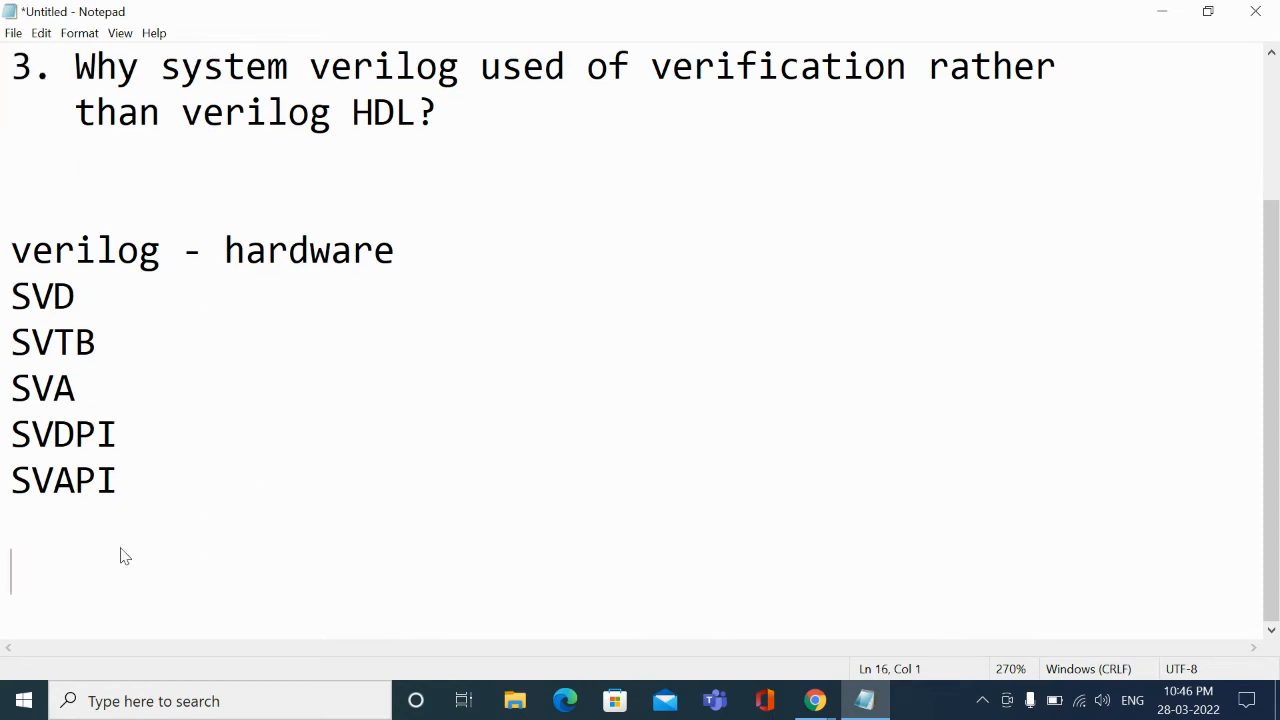
- Type the feature lines OOPS, Assertions and the misspelled 'cverage' below the abbreviations
type("O")
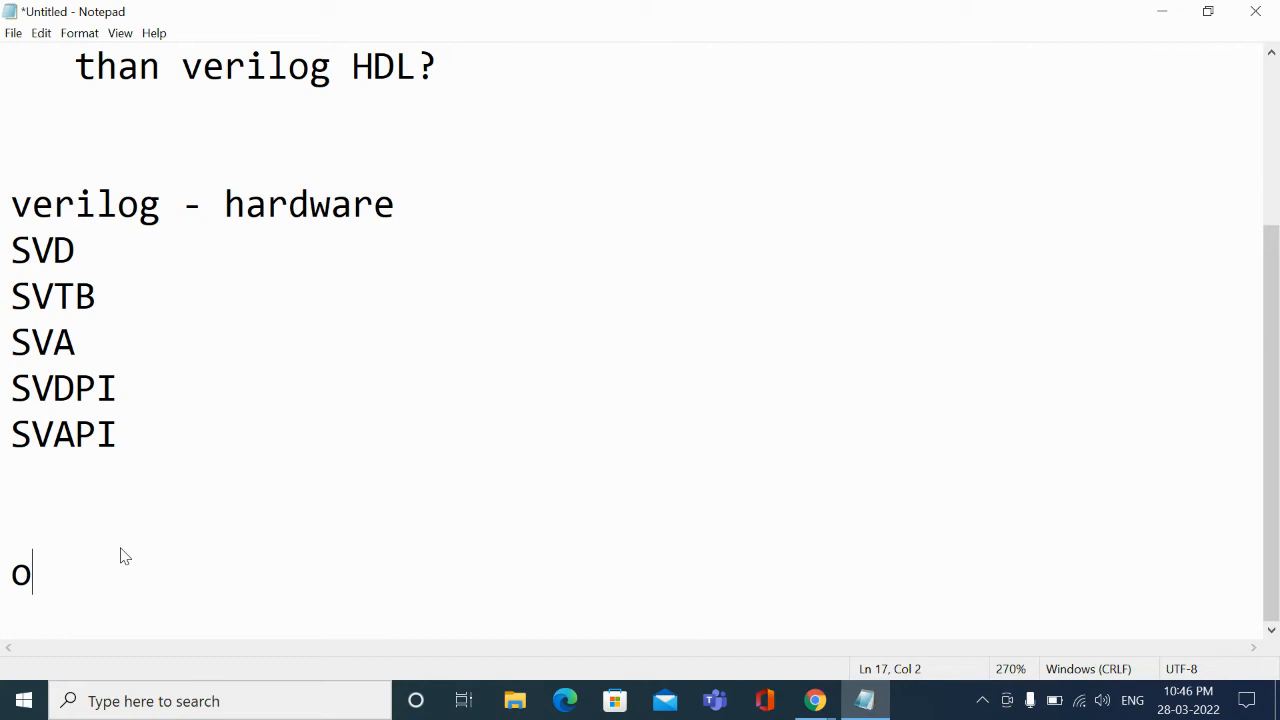
type("O")
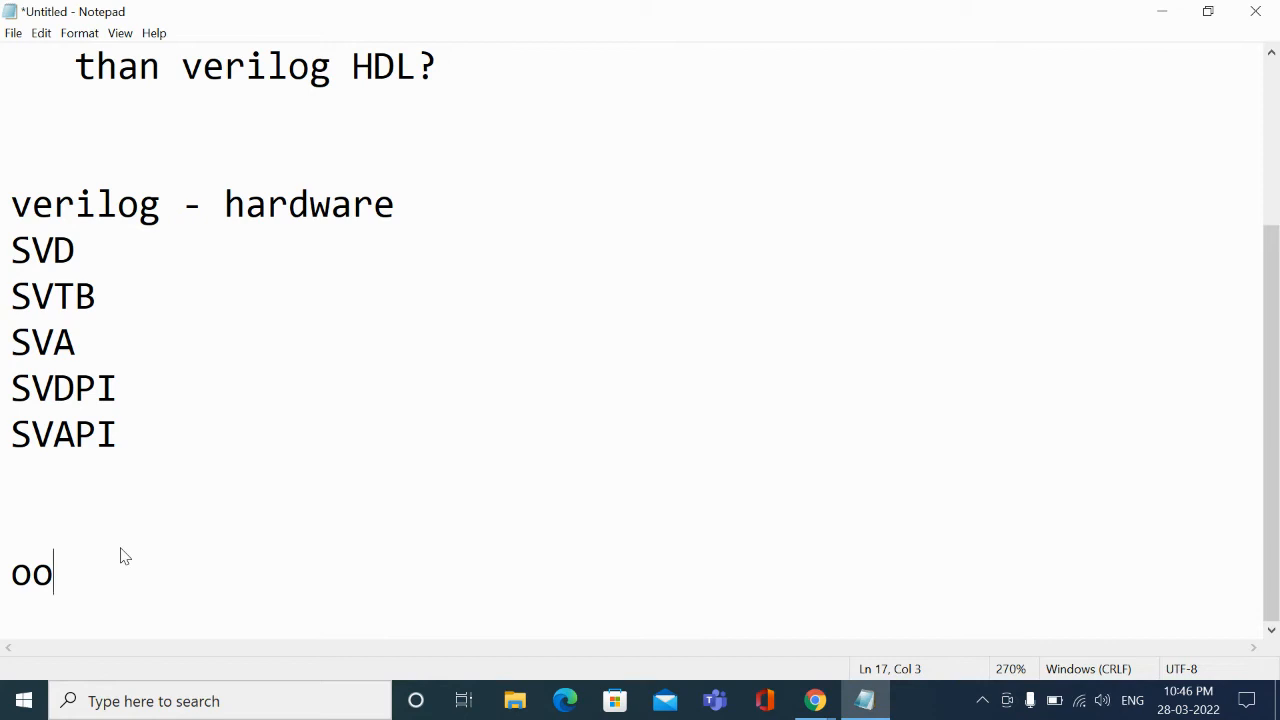
type("PS")
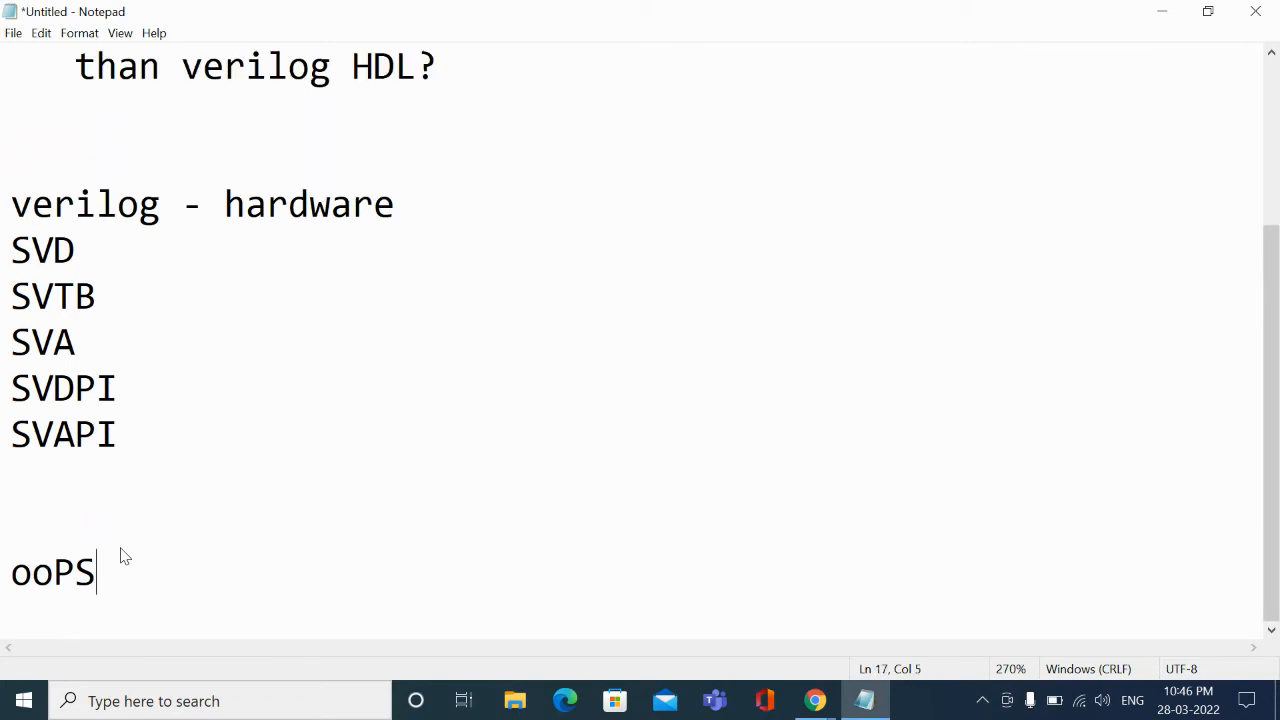
key("BackSpace")
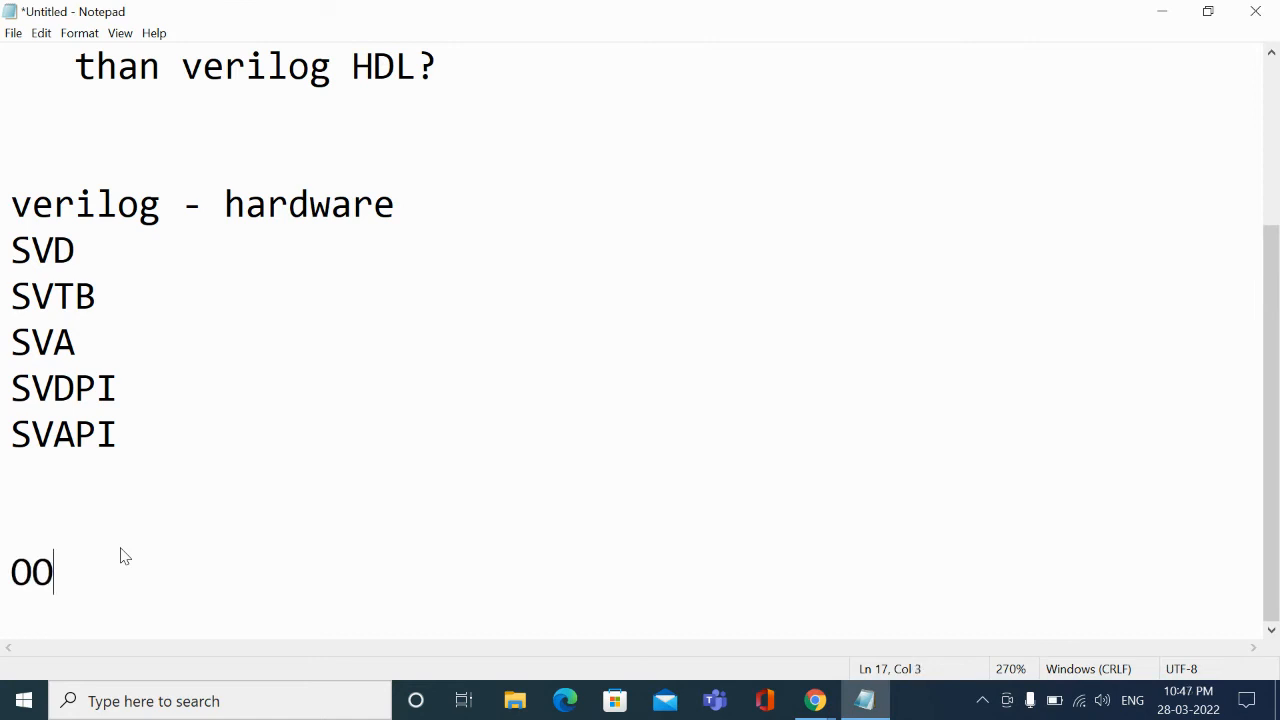
type("OPS")
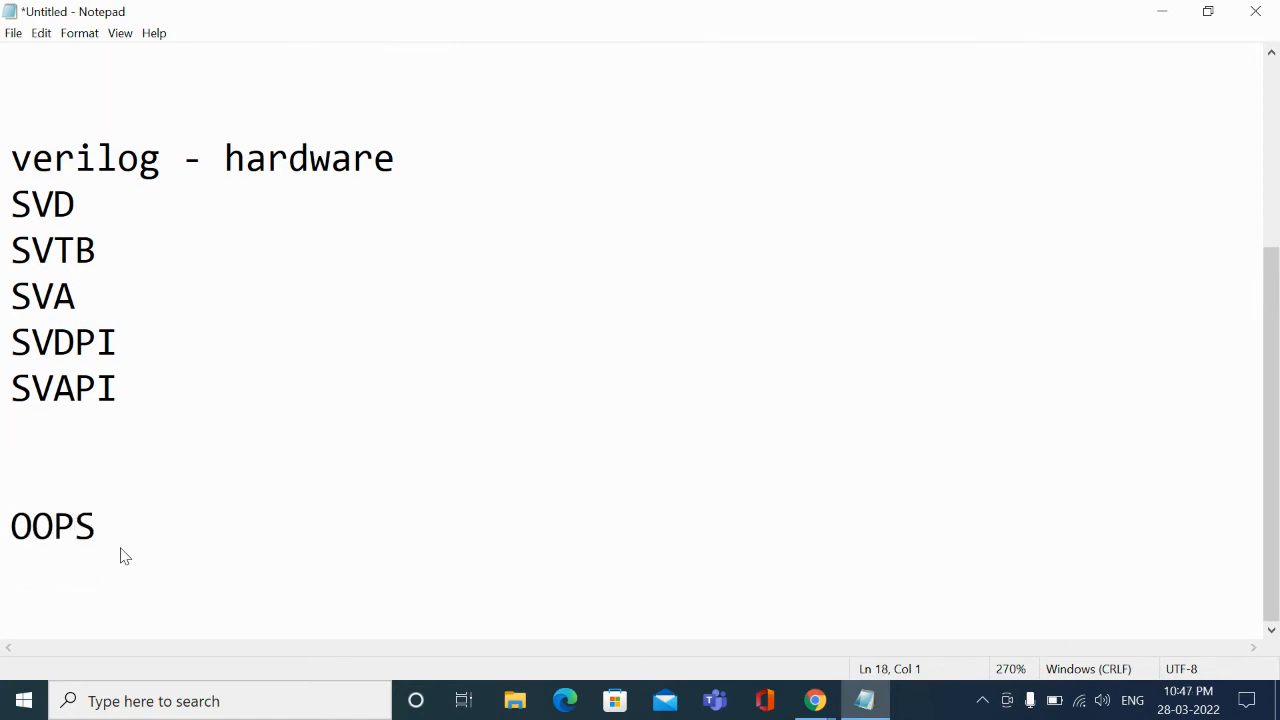
type("Asser")
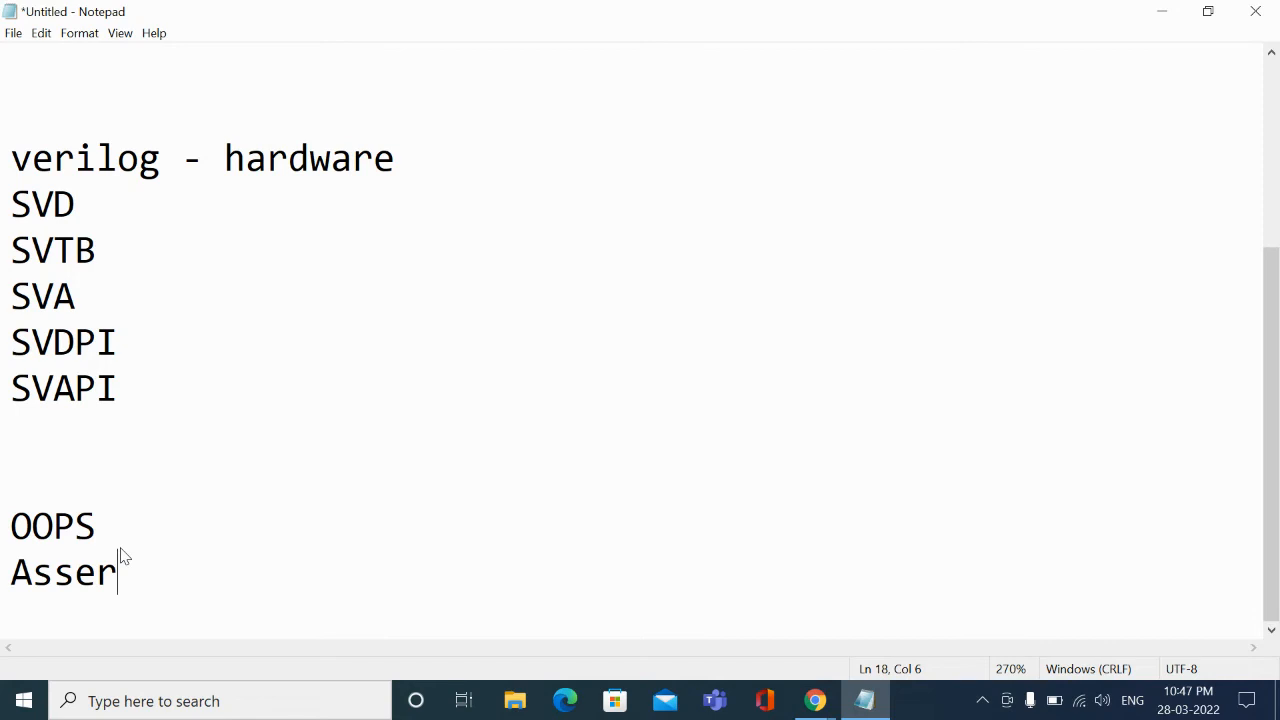
type("tions")
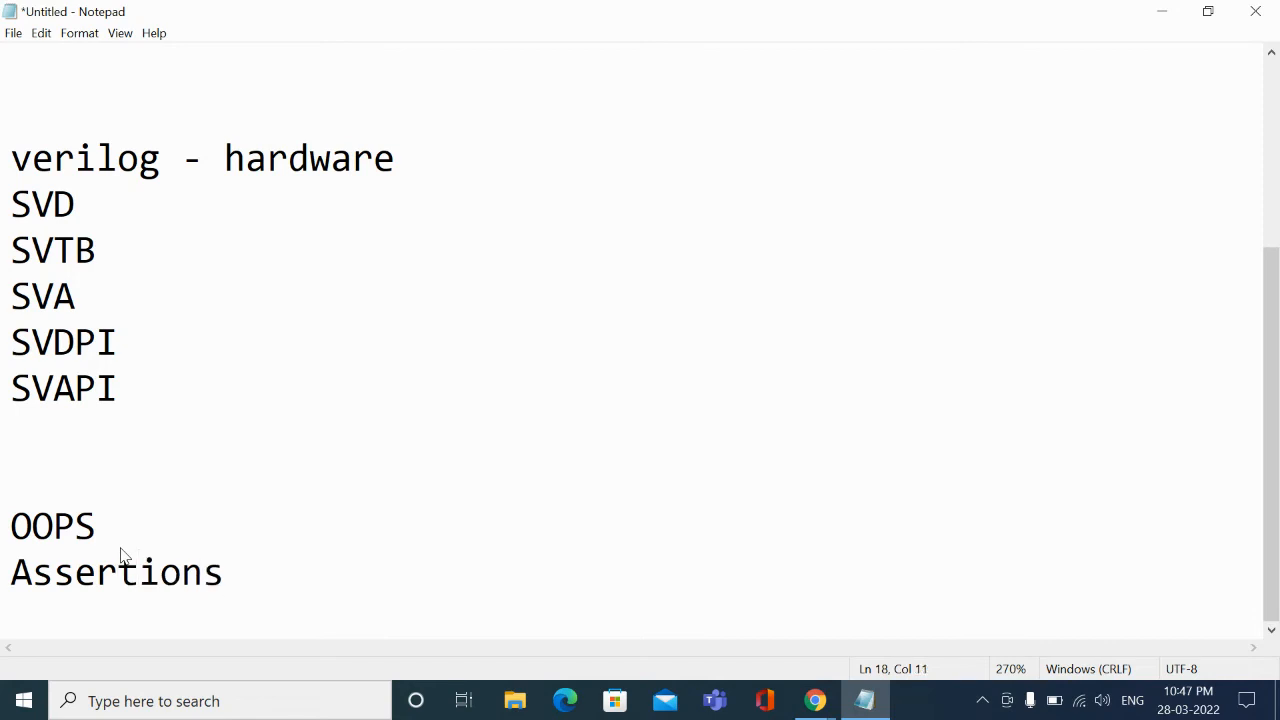
left_click(225, 572)
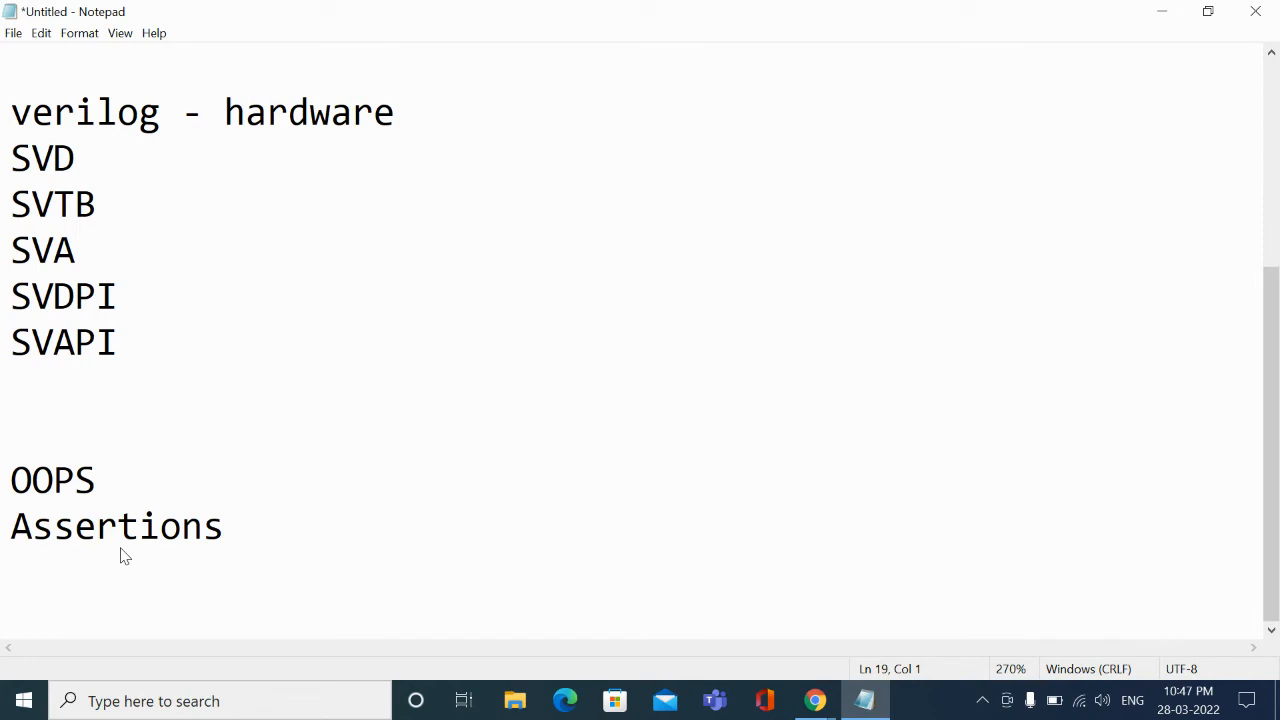
type("cverage")
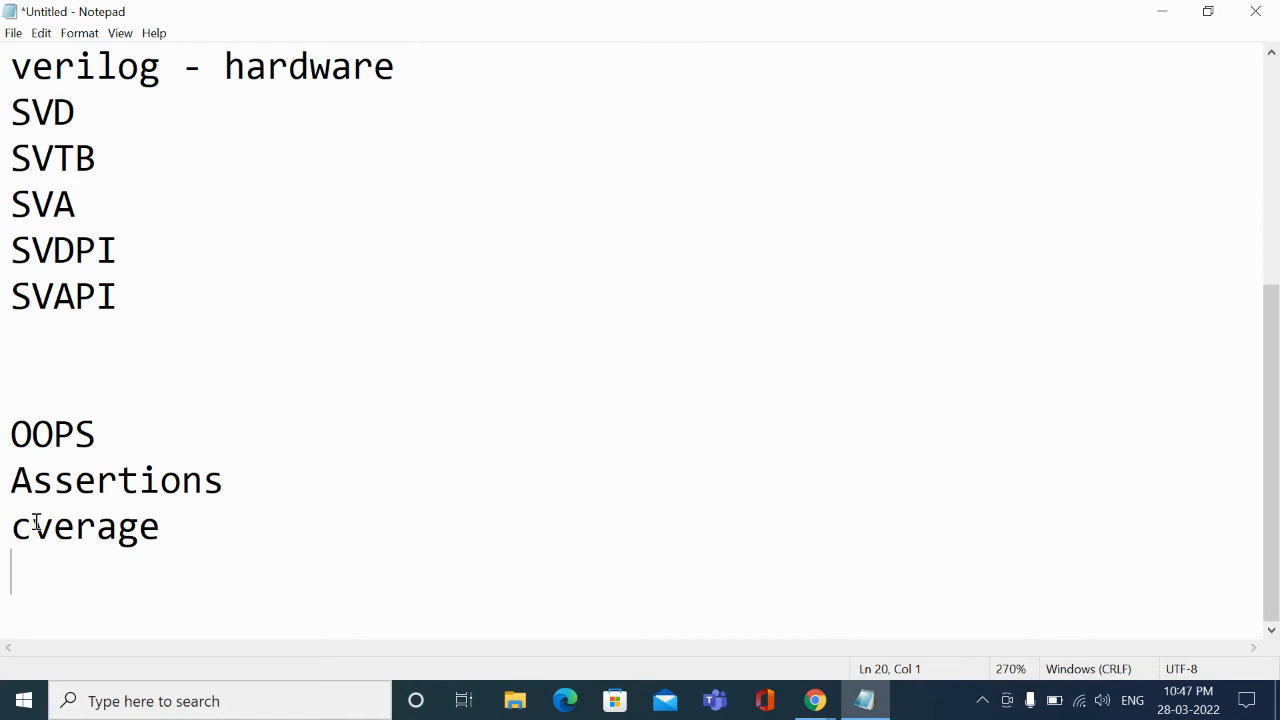
- Insert the missing 'o' so 'cverage' reads 'coverage'
left_click(30, 527)
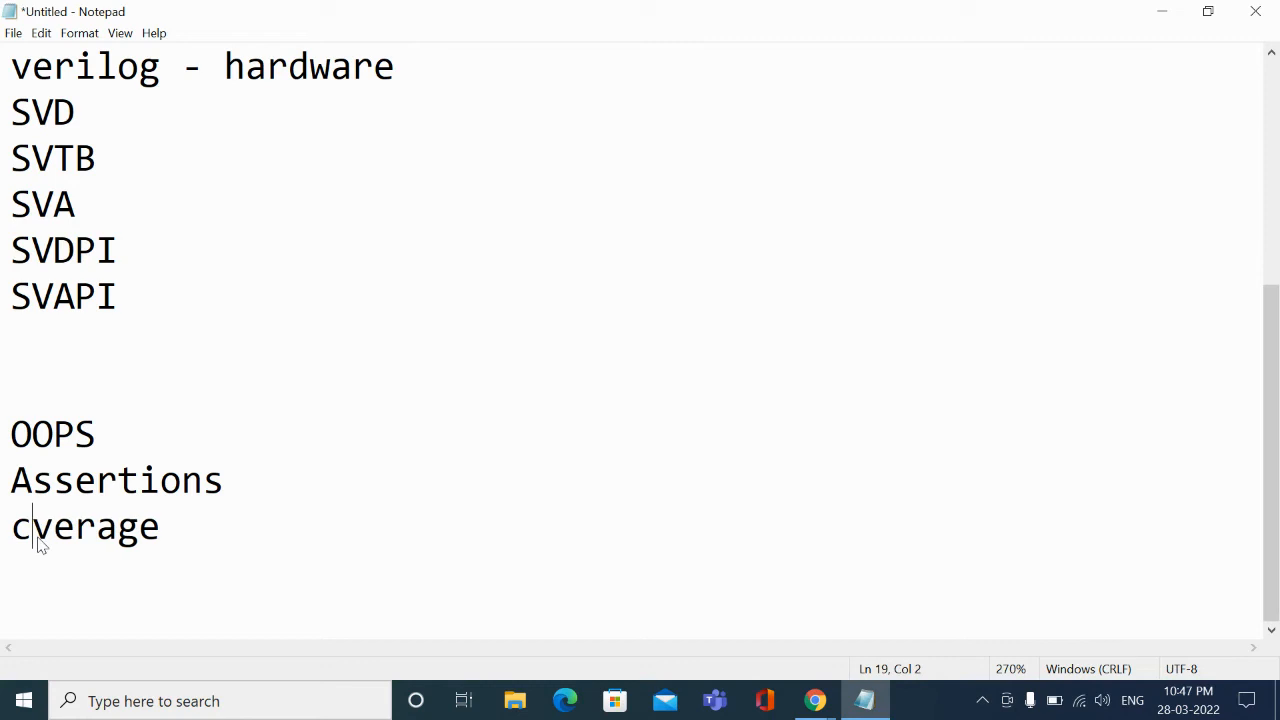
type("o")
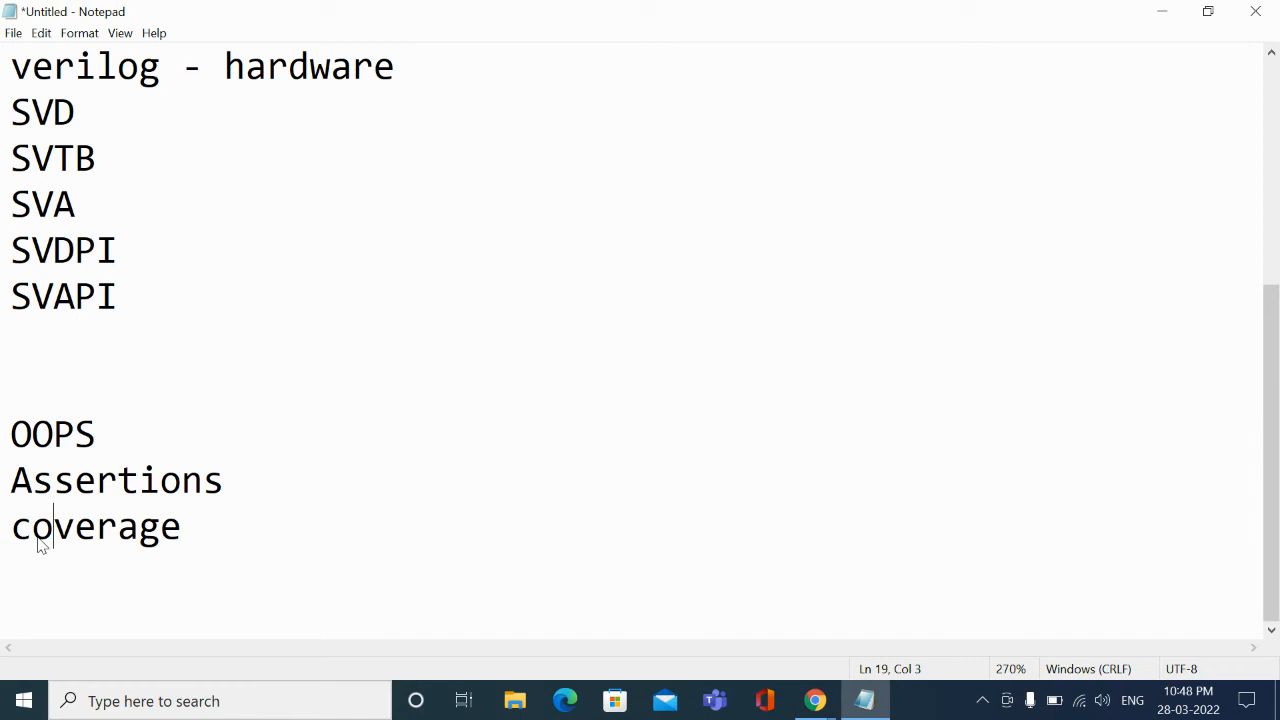
- Type 'Randomaization' as the fourth feature line after coverage
left_click(182, 527)
type("Rand")
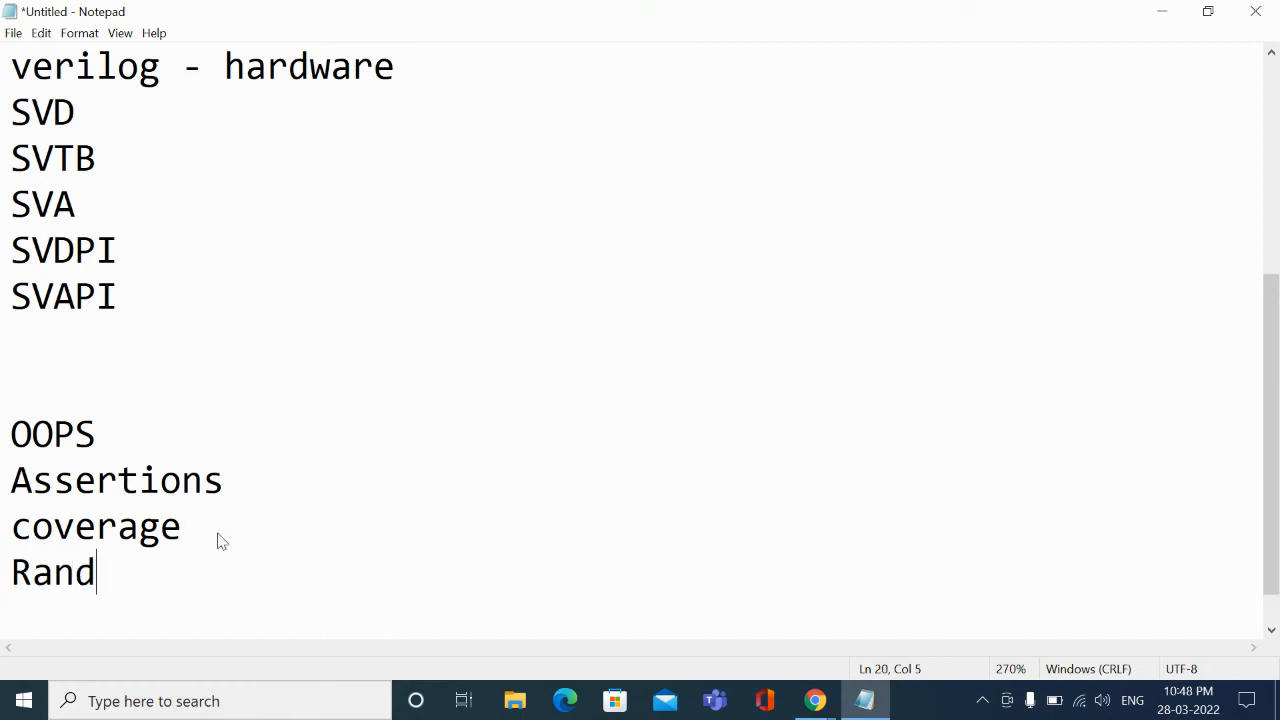
type("oma")
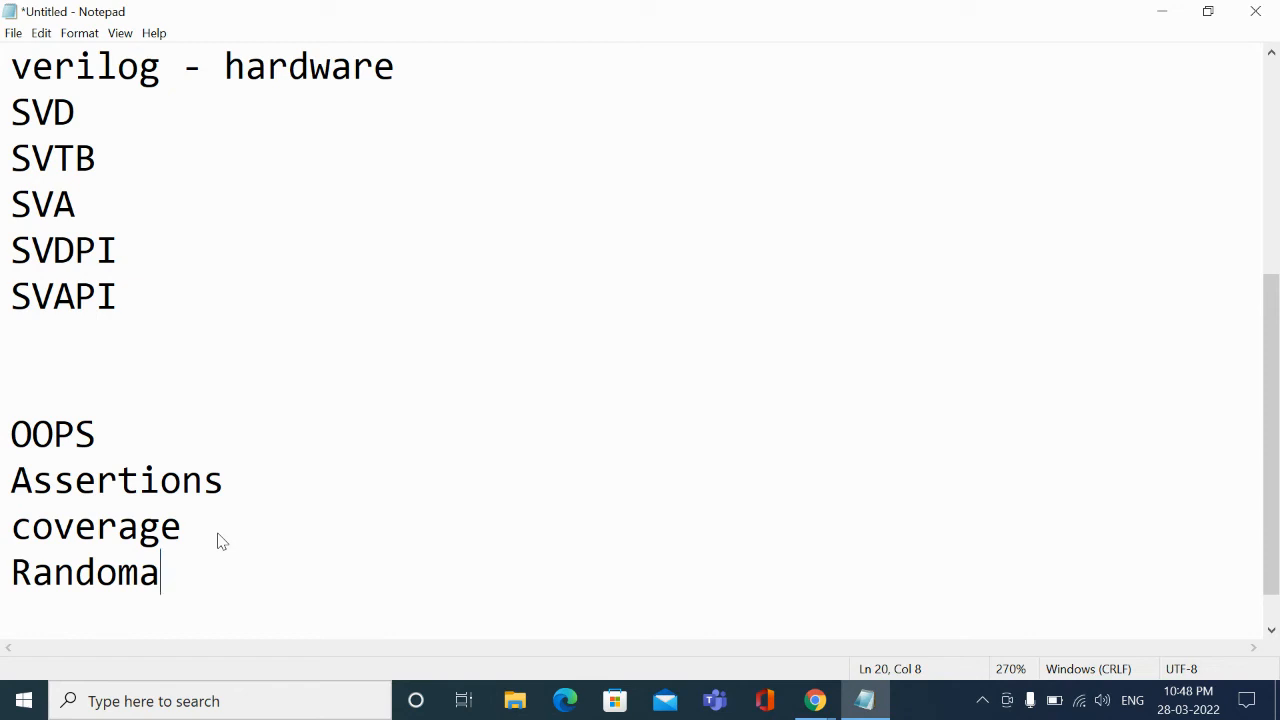
type("iz")
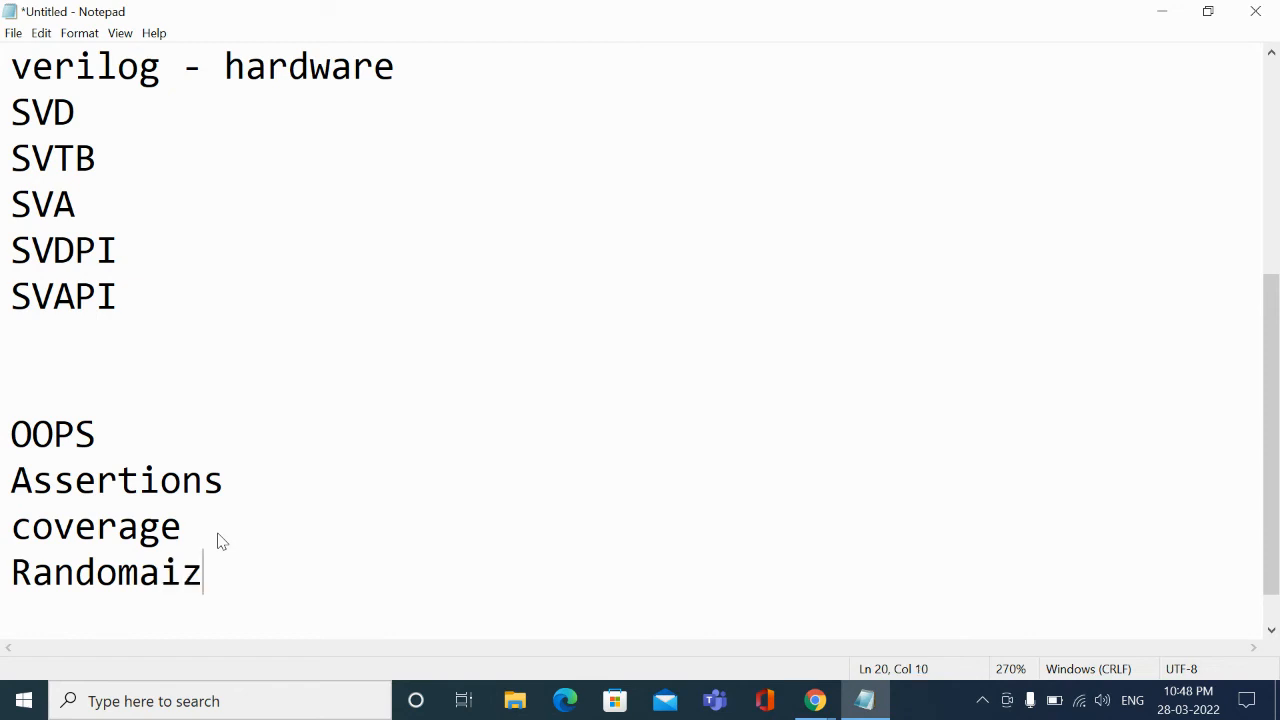
type("ation")
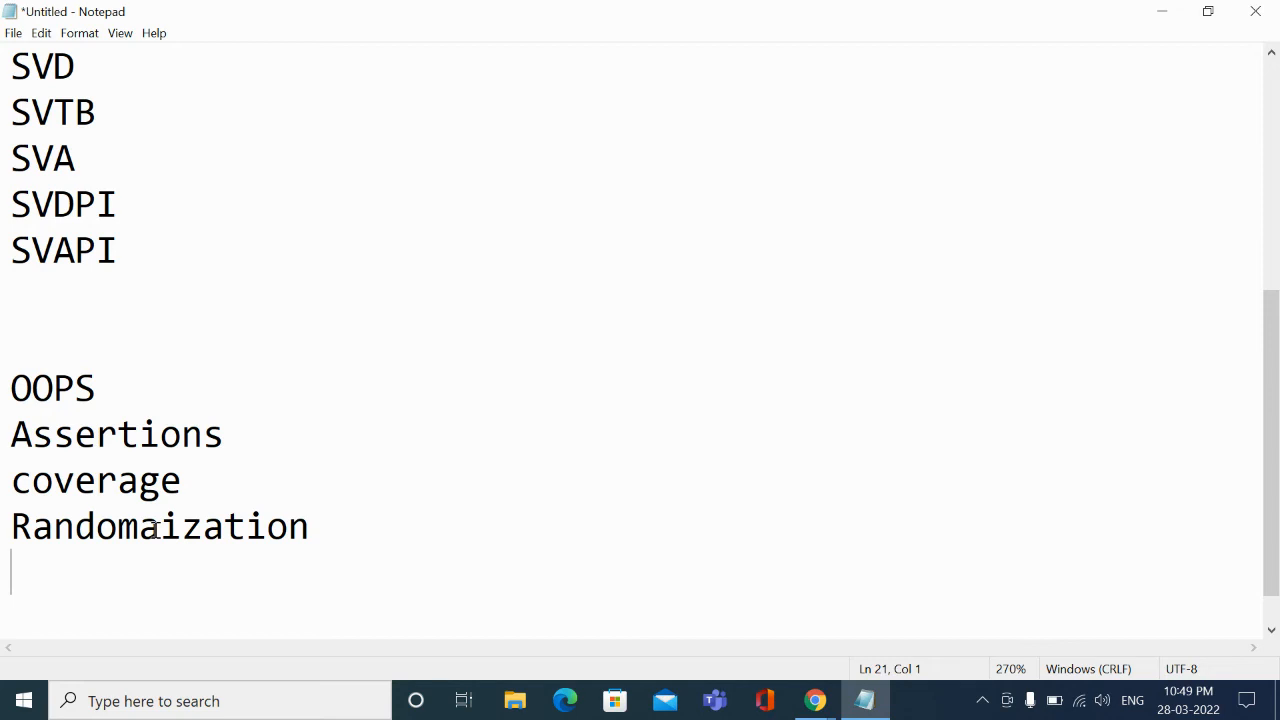
- Move the mistyped 'Constraints' out of the Randomaization line onto its own final line
left_click(60, 527)
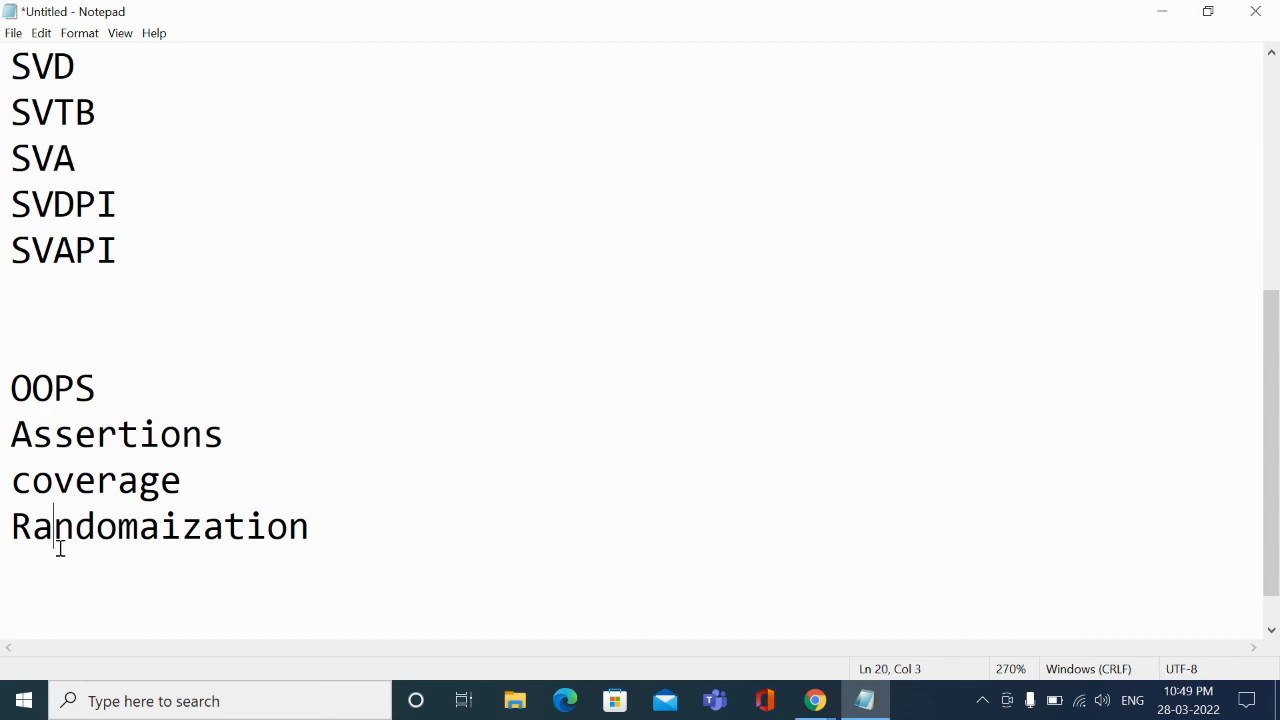
type("Const")
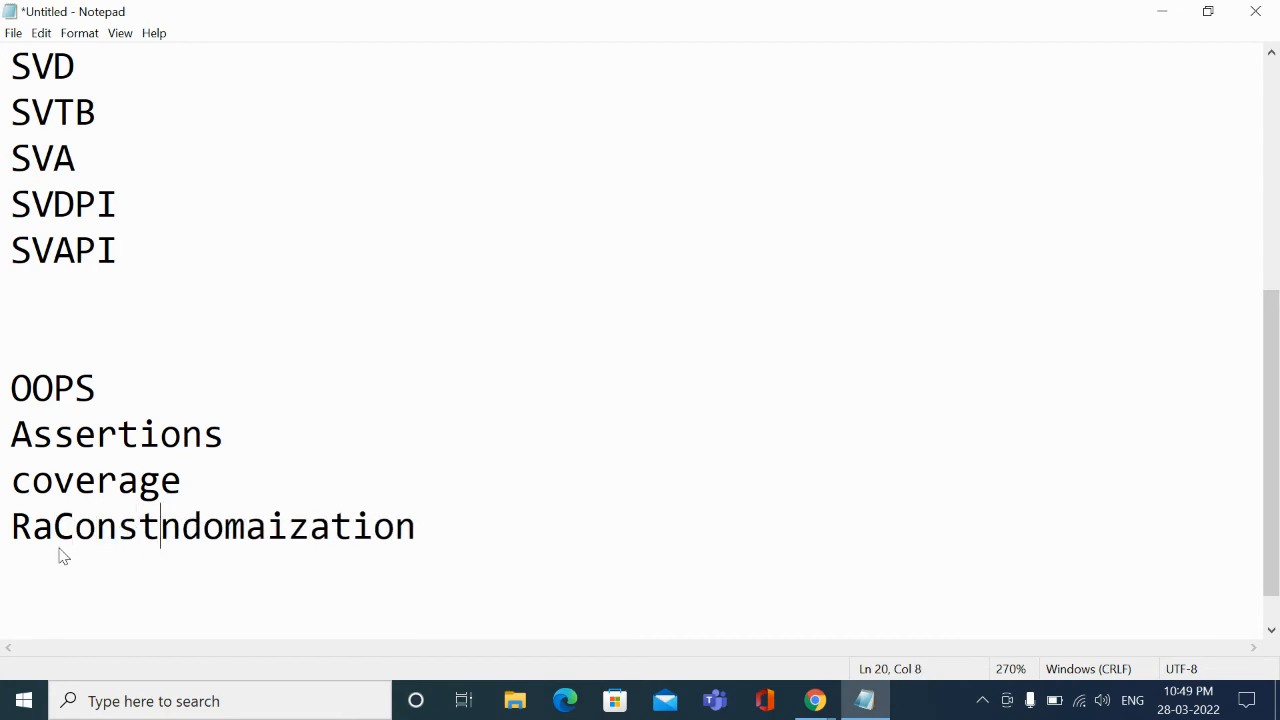
type("traints")
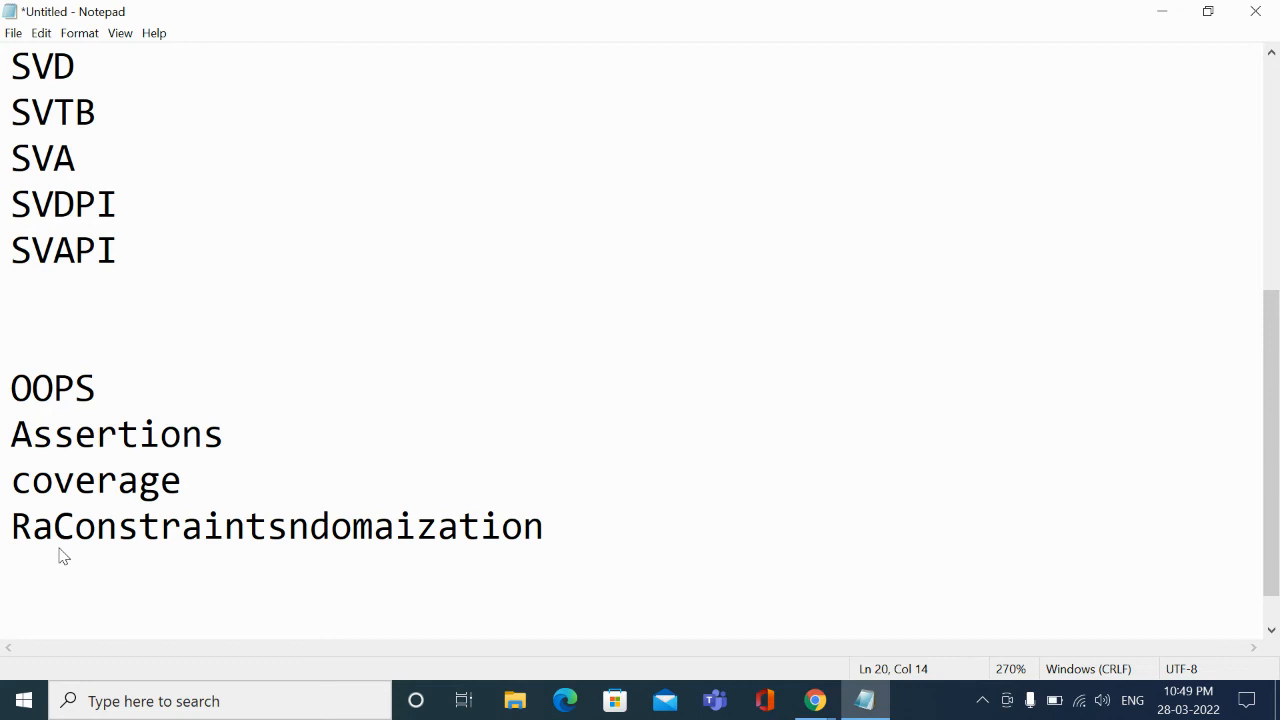
left_click(288, 527)
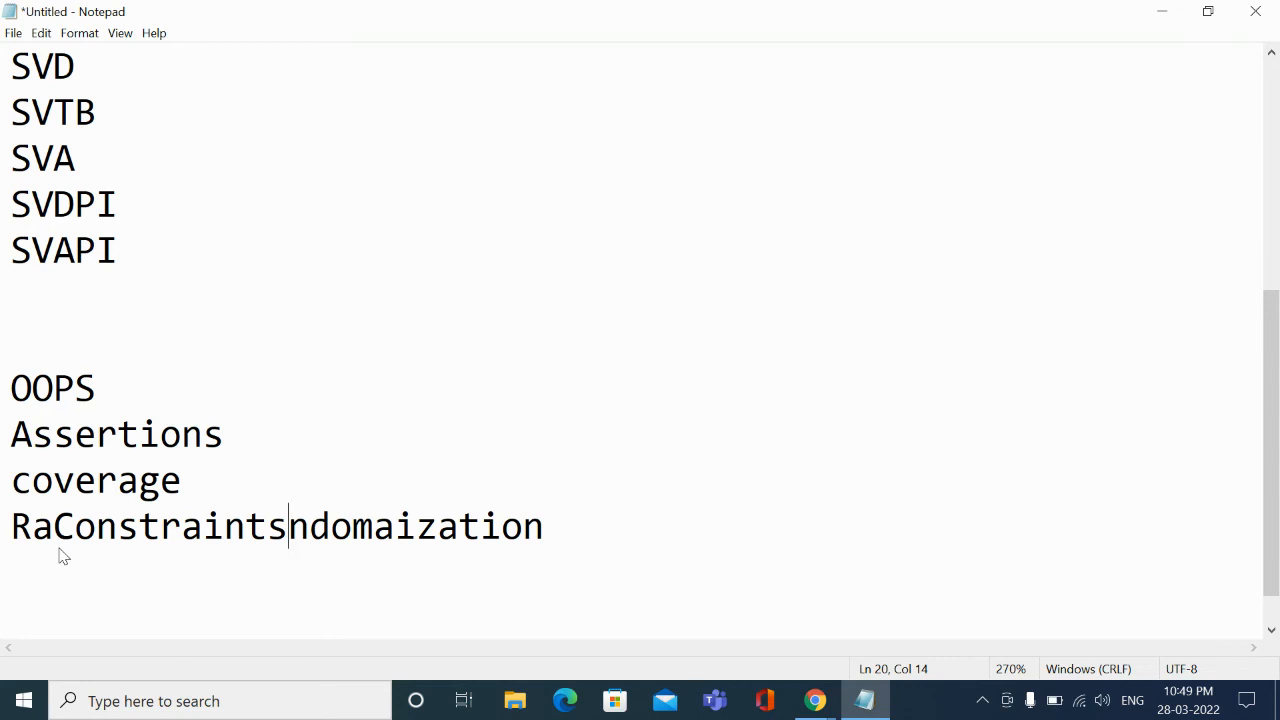
left_click(57, 527)
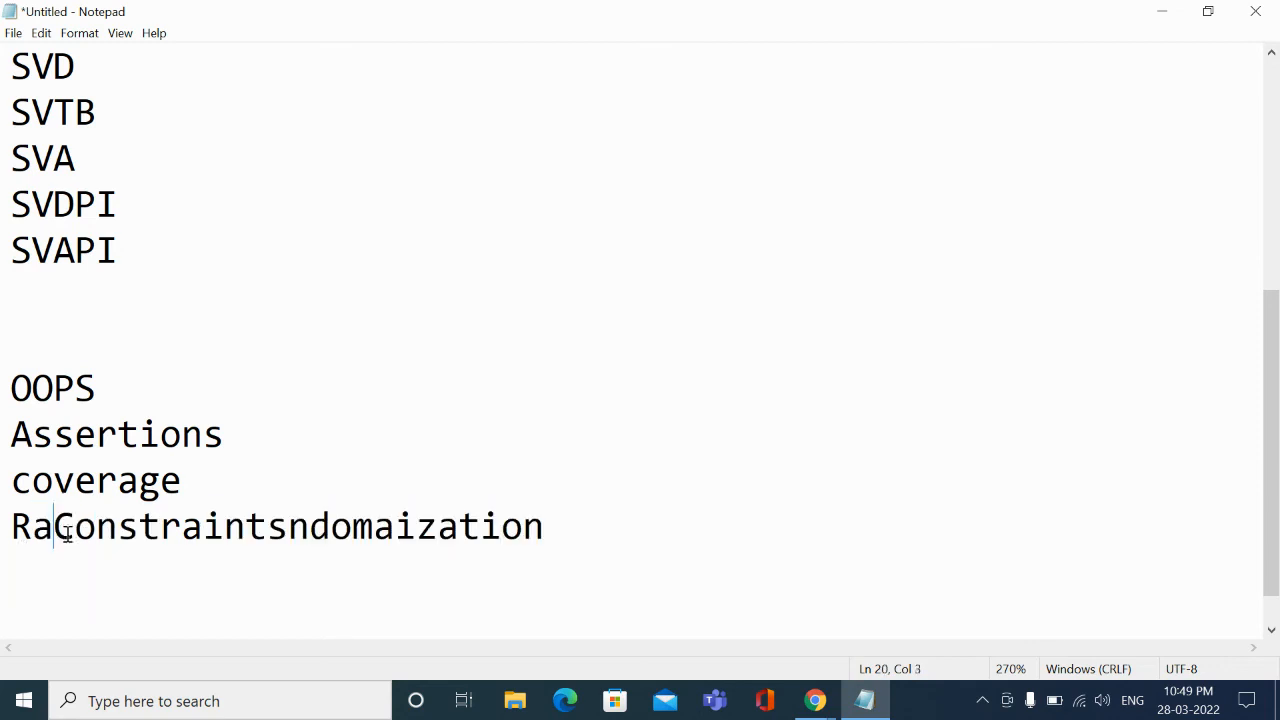
double_click(168, 526)
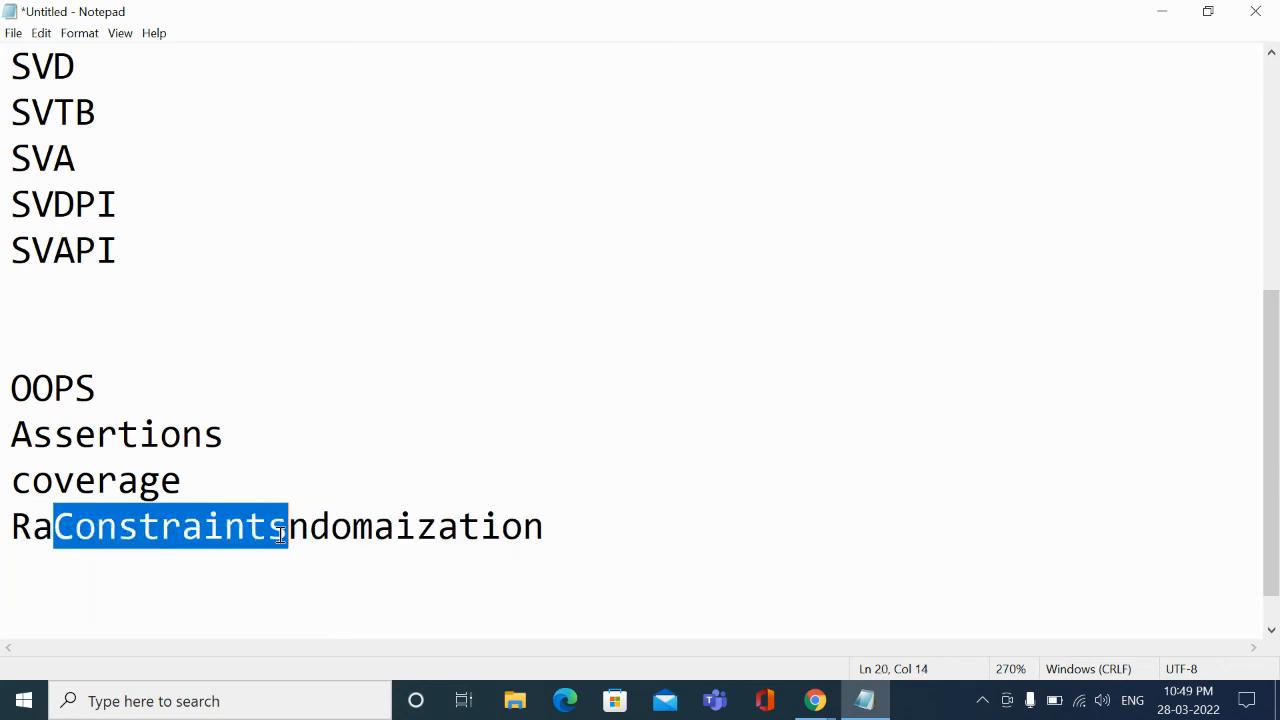
key("Delete")
type("Constraints")
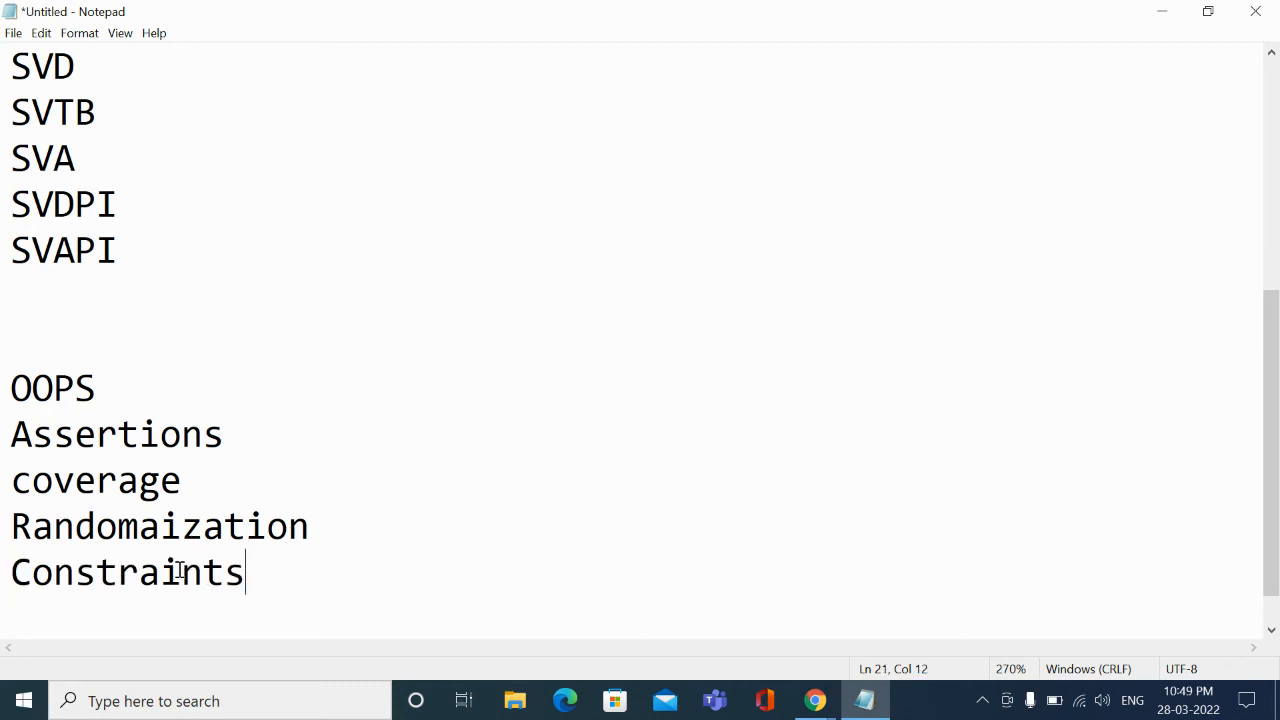
mouse_move(490, 552)
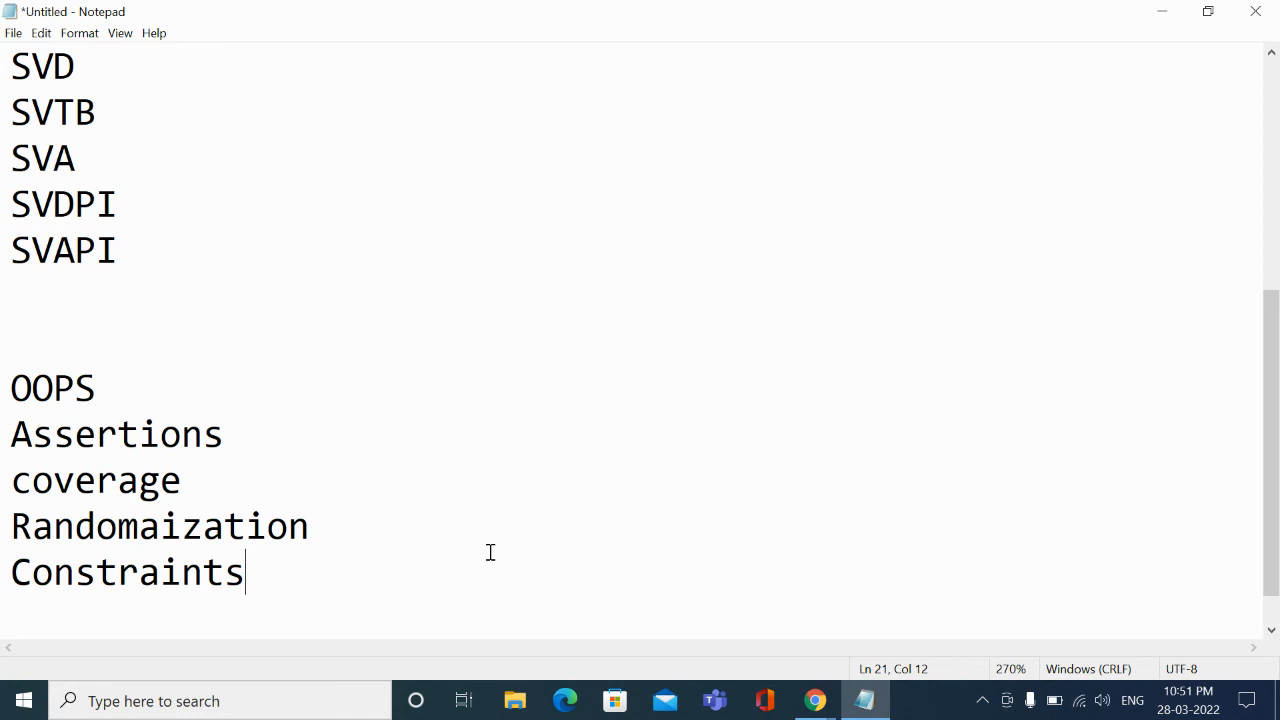
- Scroll up to the top of the notes to show the three interview questions
scroll("up", 3)
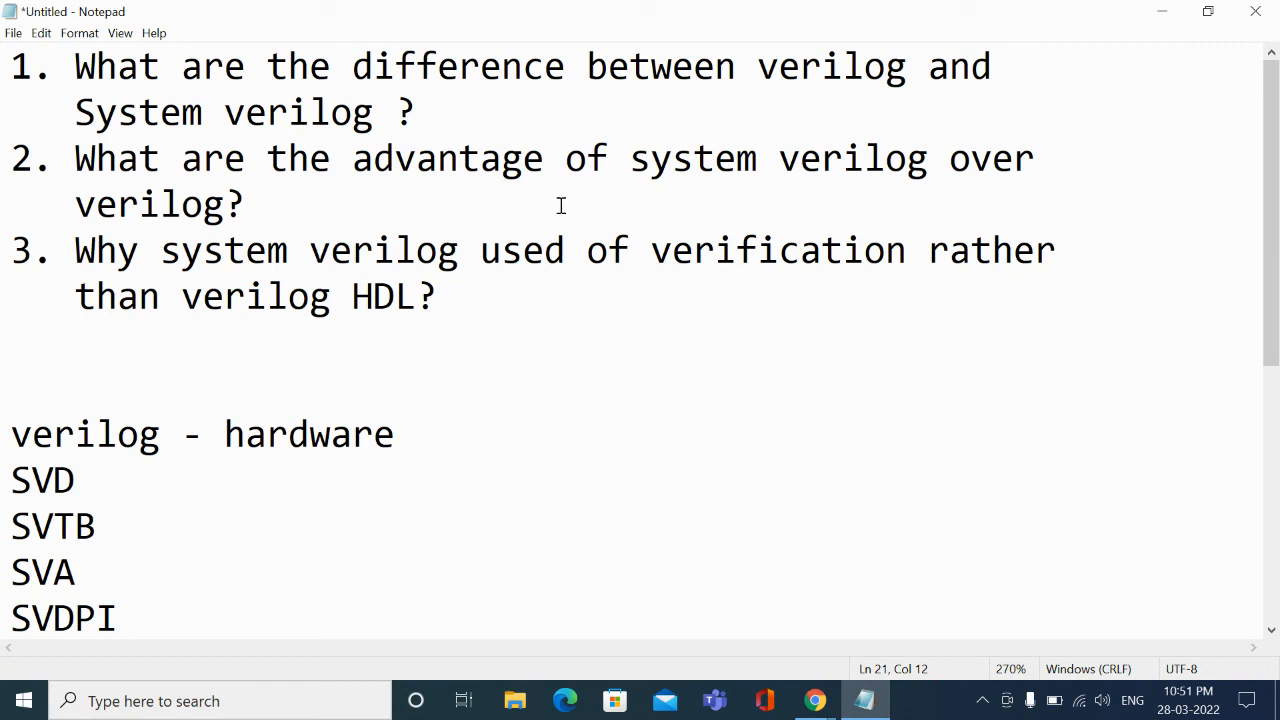
mouse_move(814, 700)
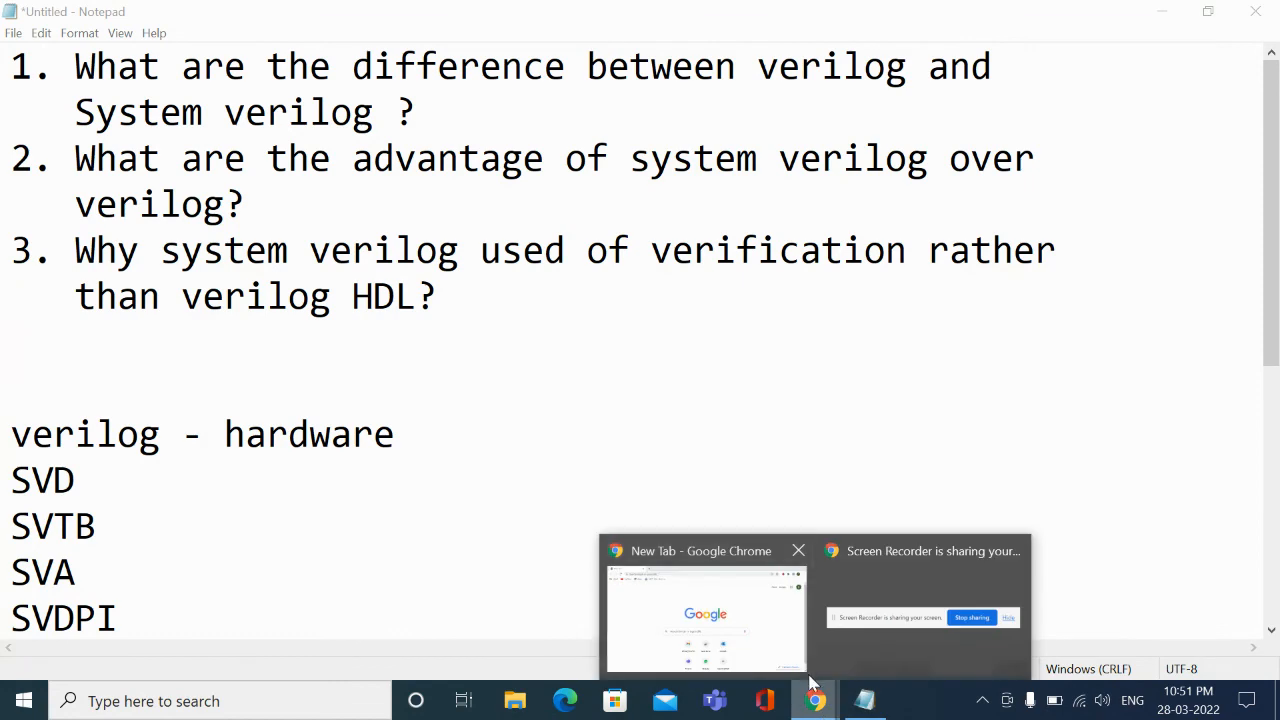